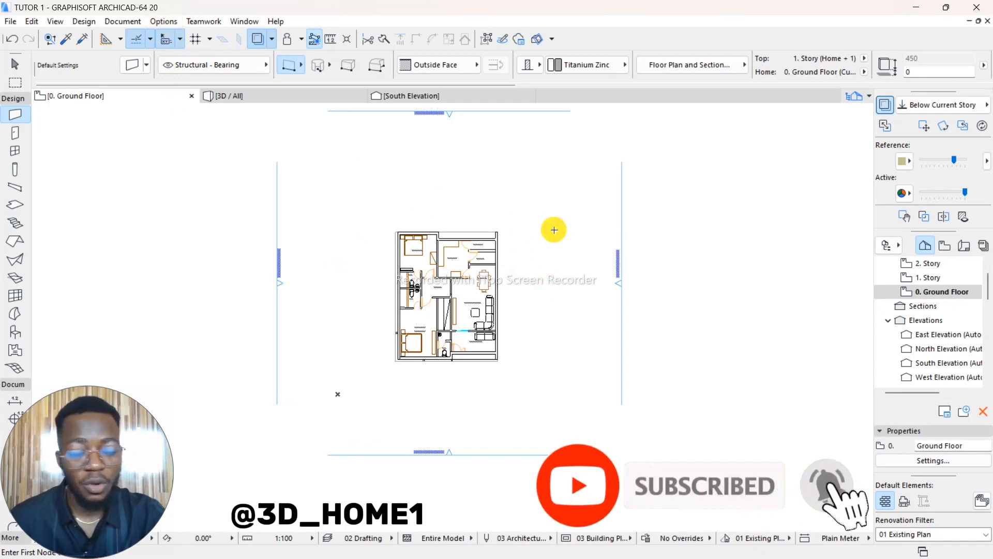
mouse_move(527, 198)
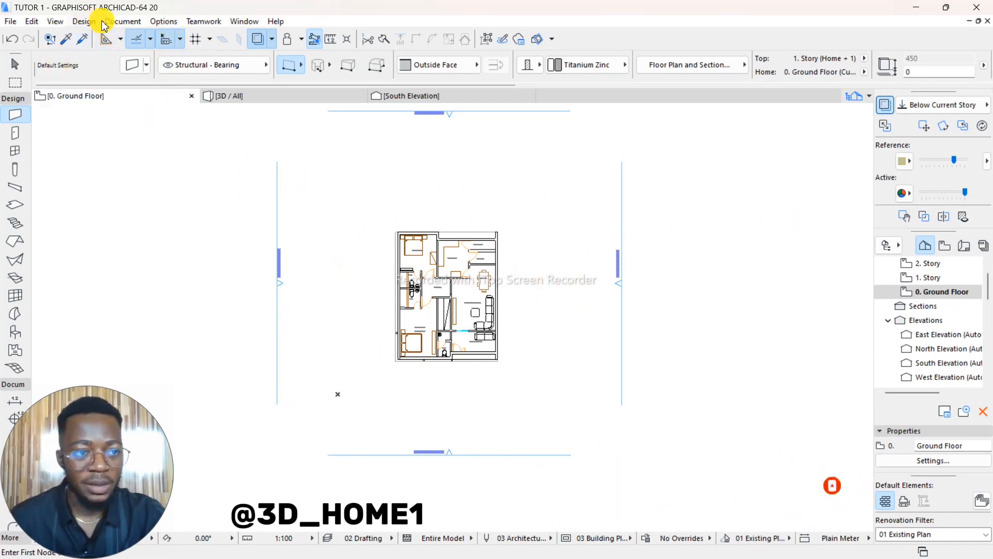
Open Profile Manager from the Options menu's Complex Profiles submenu
left_click(163, 20)
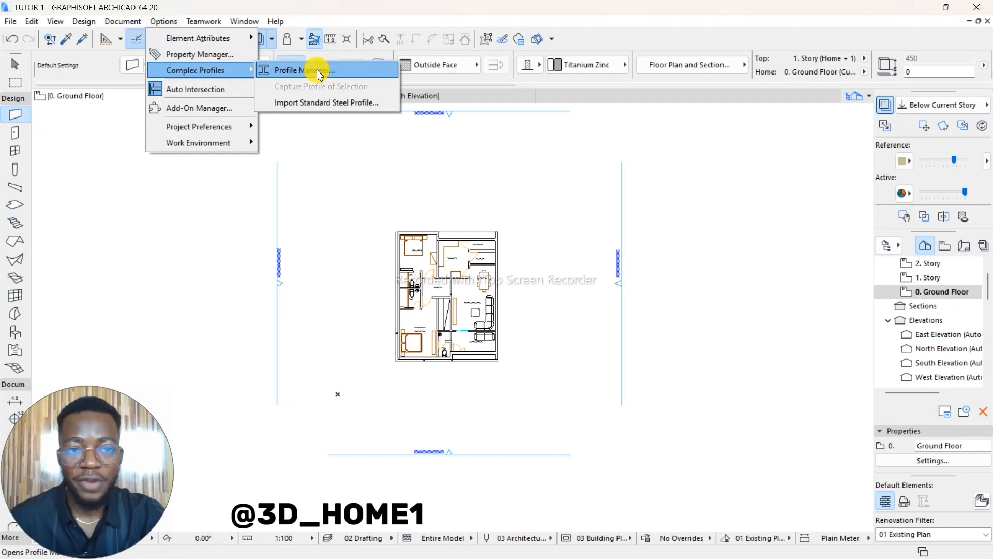
left_click(303, 70)
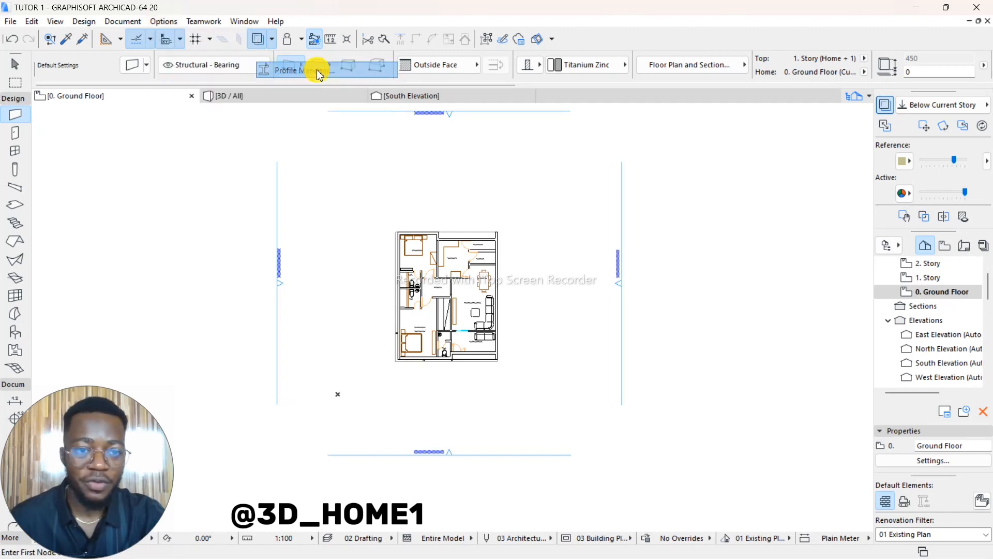
left_click(317, 70)
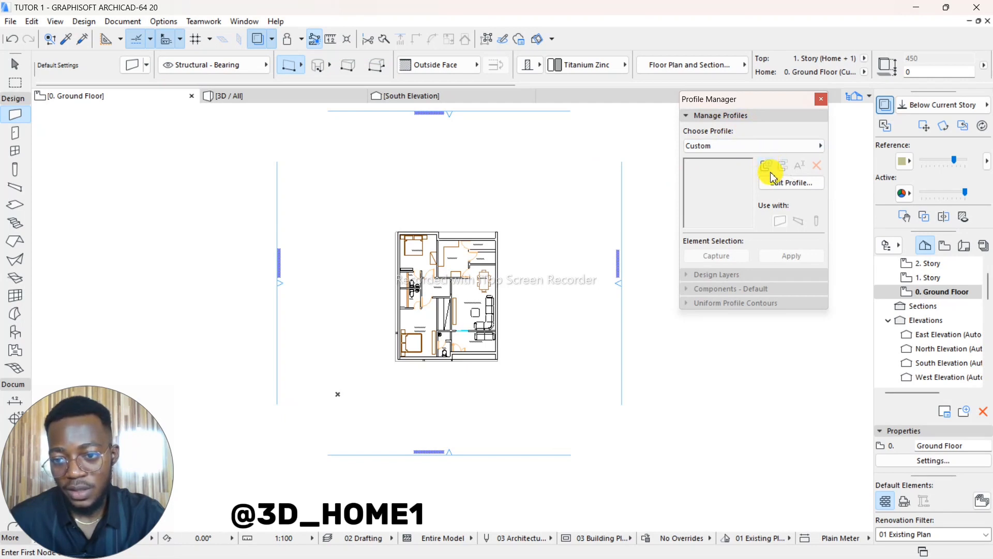
Add a new custom profile named 'concrete facial 1' and confirm it
left_click(768, 166)
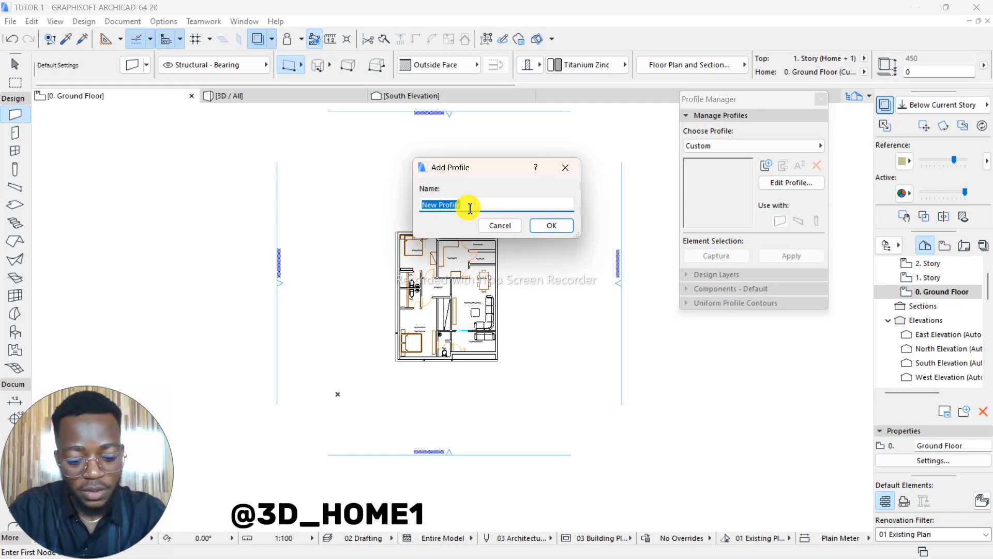
type("co")
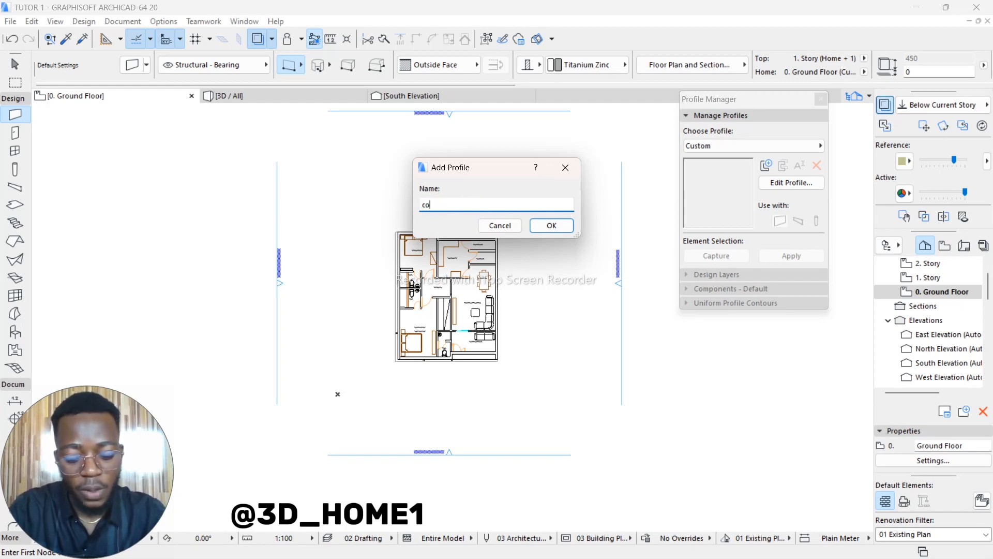
type("ncrete")
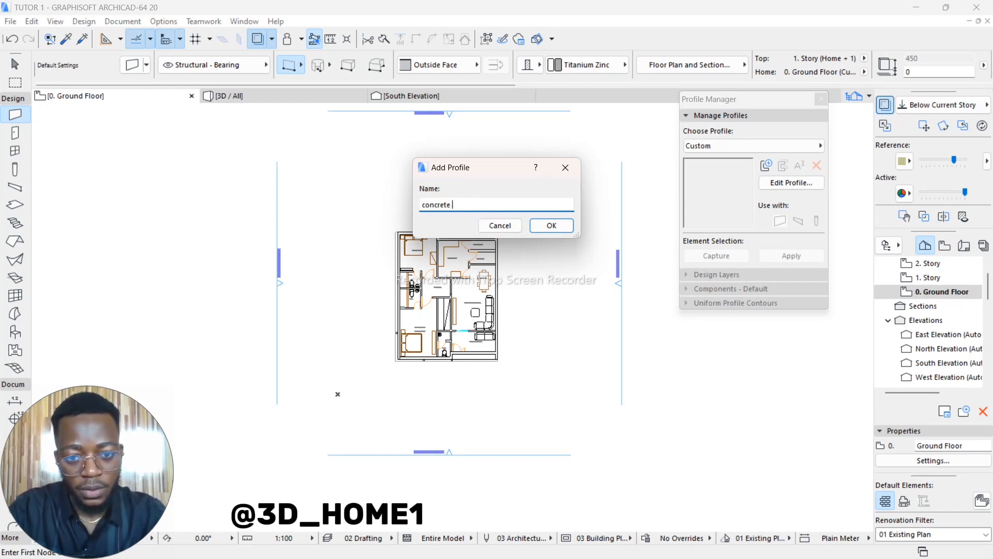
type("facial 1")
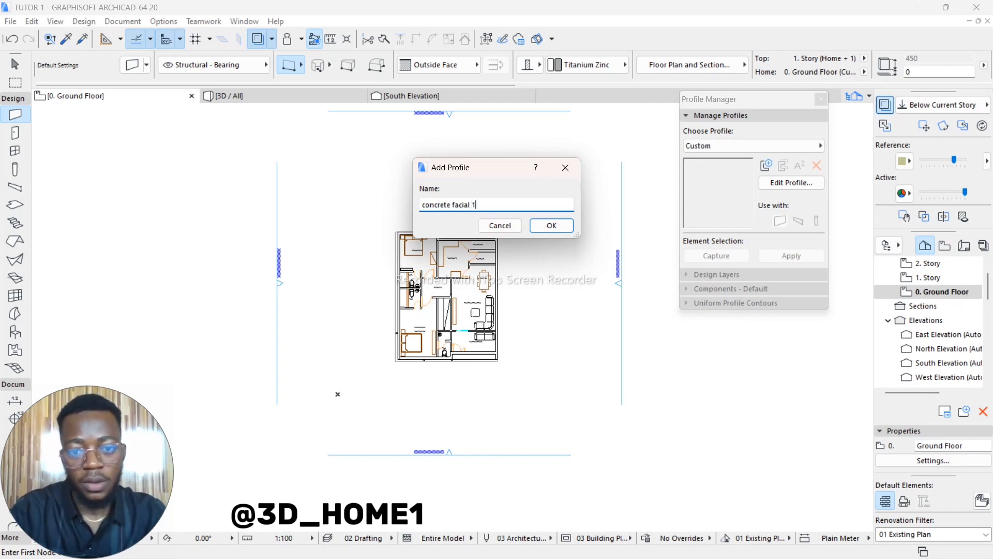
left_click(550, 226)
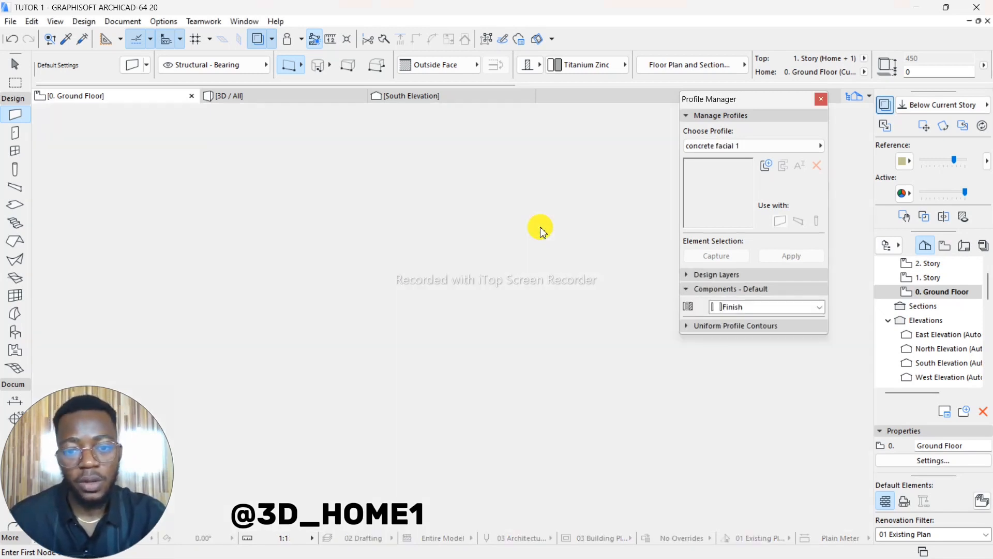
Open the profile for editing and start the outline with 400 and 300 segments
left_click(716, 273)
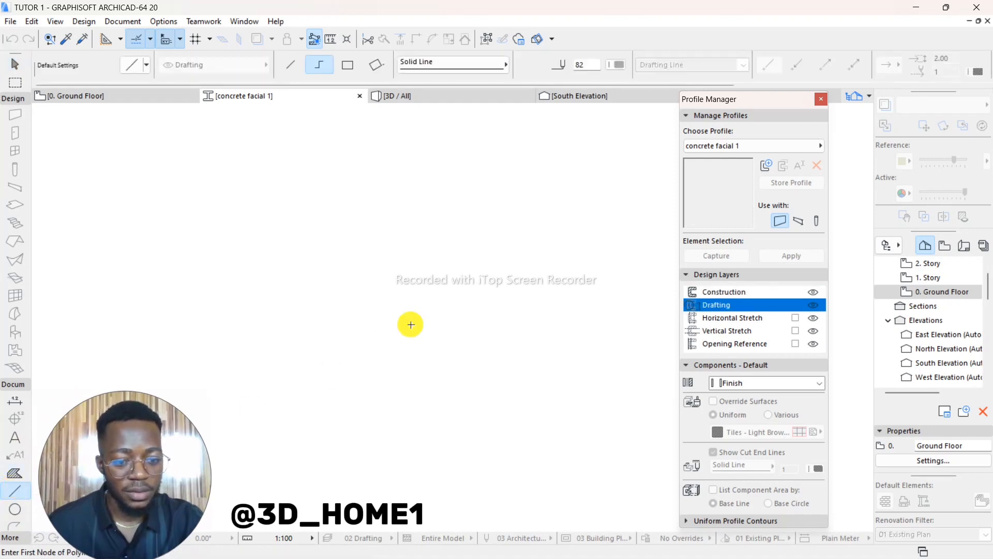
mouse_move(436, 409)
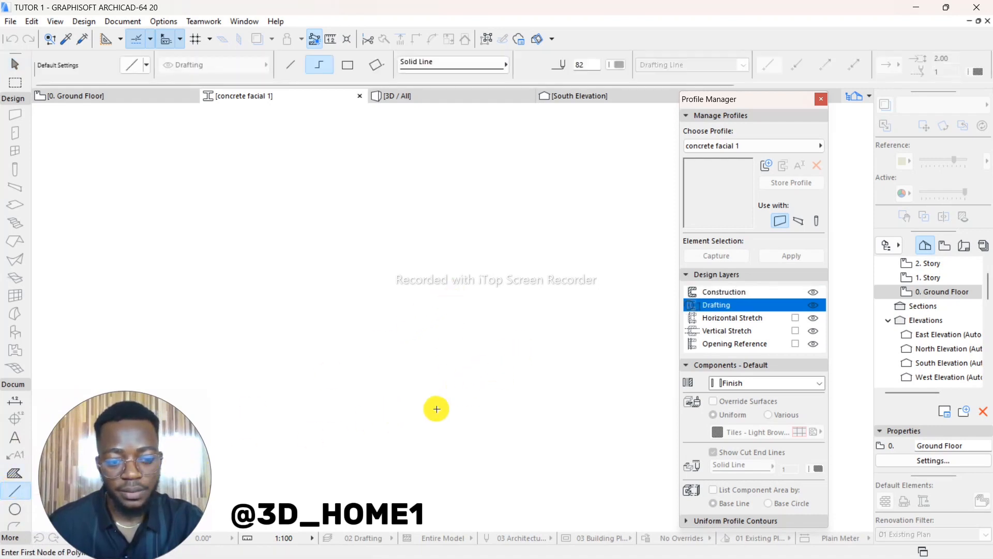
mouse_move(482, 488)
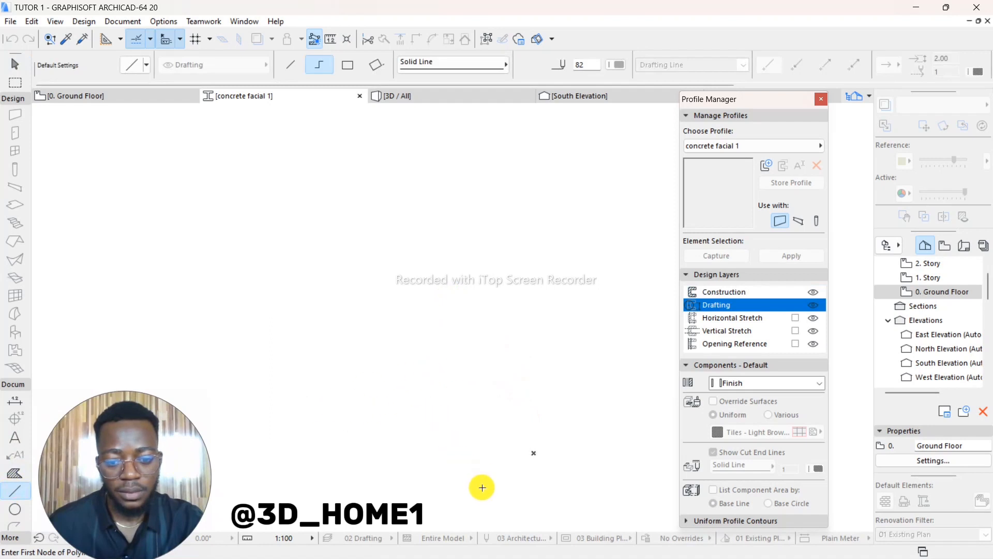
mouse_move(559, 442)
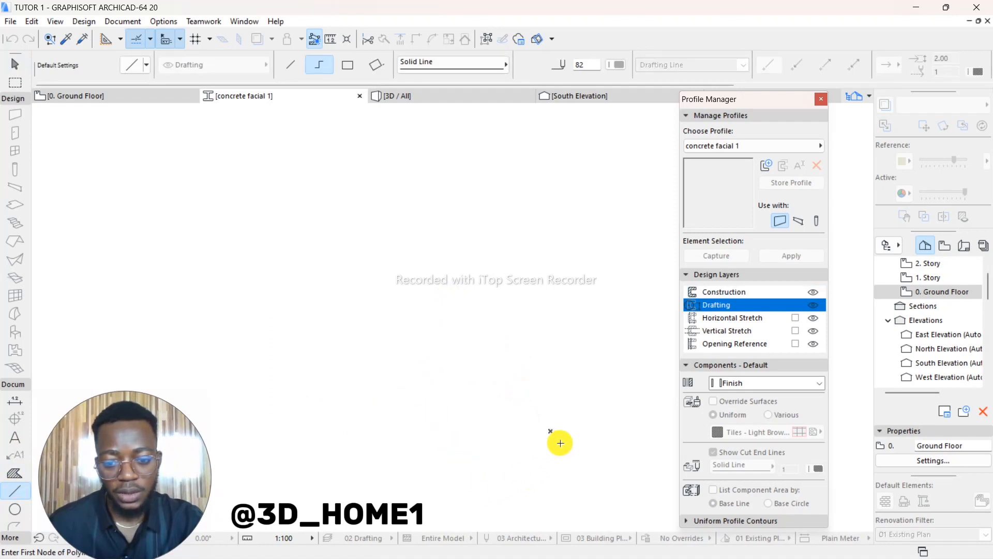
mouse_move(545, 427)
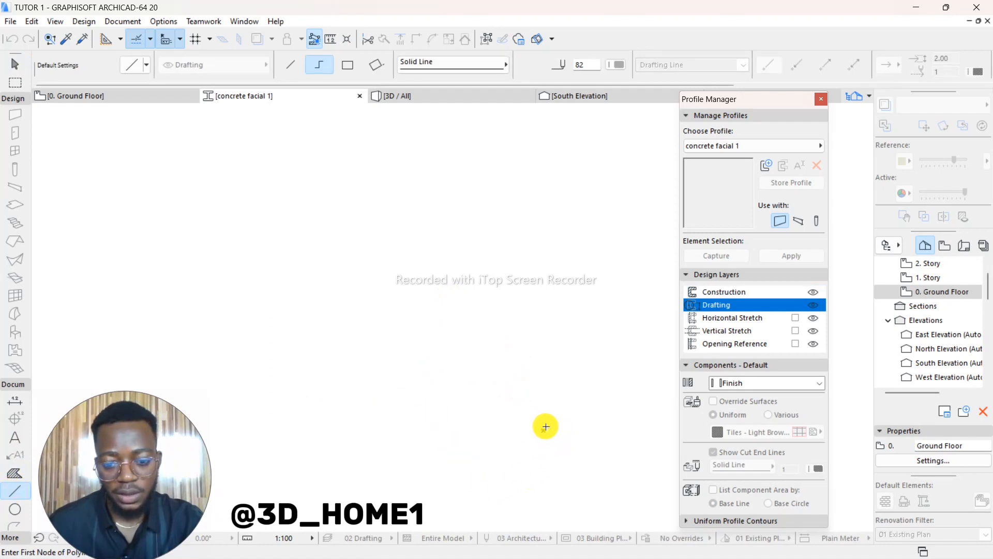
mouse_move(539, 423)
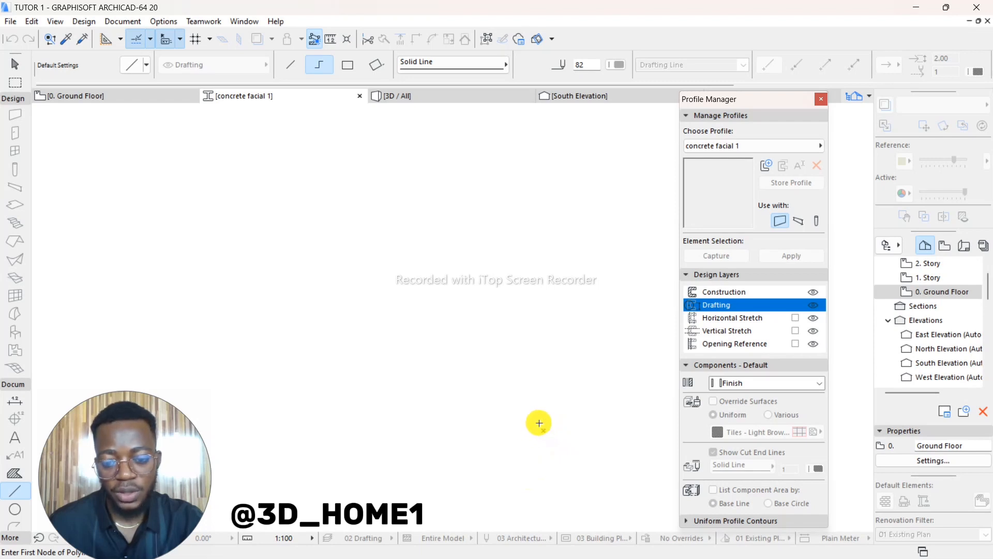
left_click(539, 423)
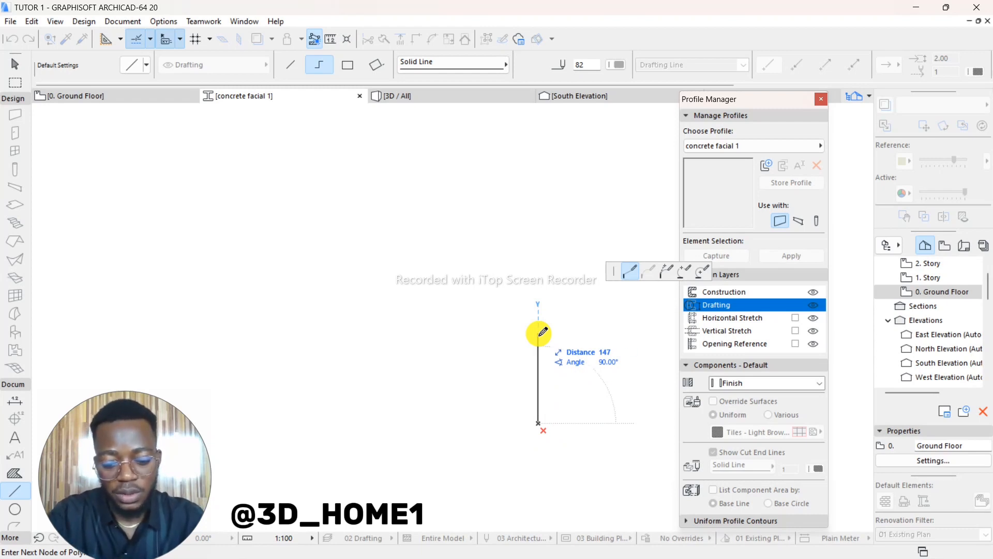
type("400")
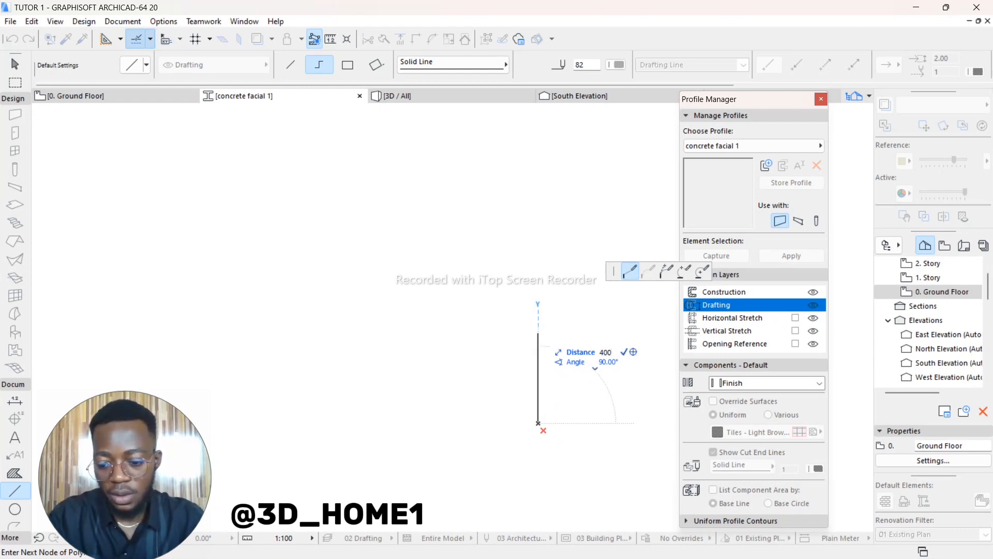
type("300")
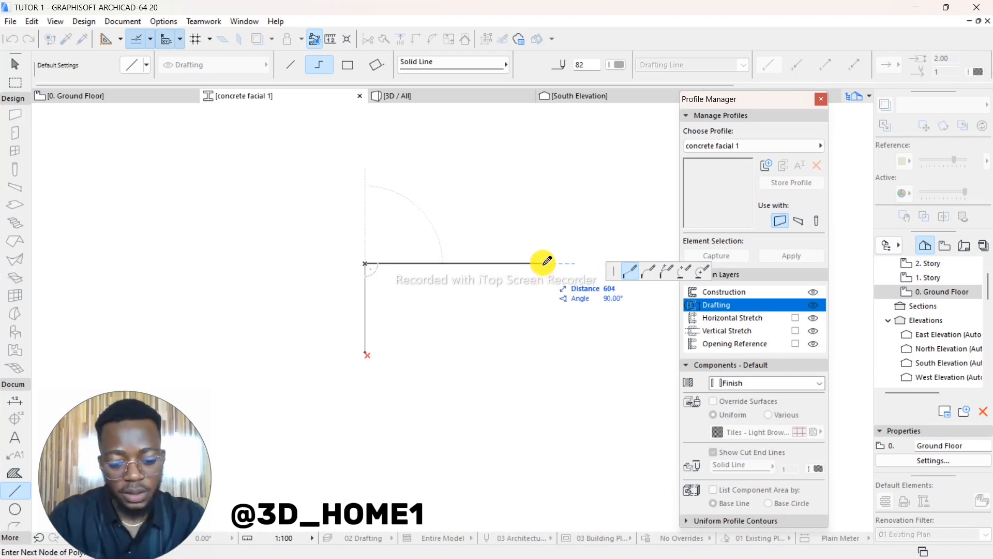
mouse_move(497, 263)
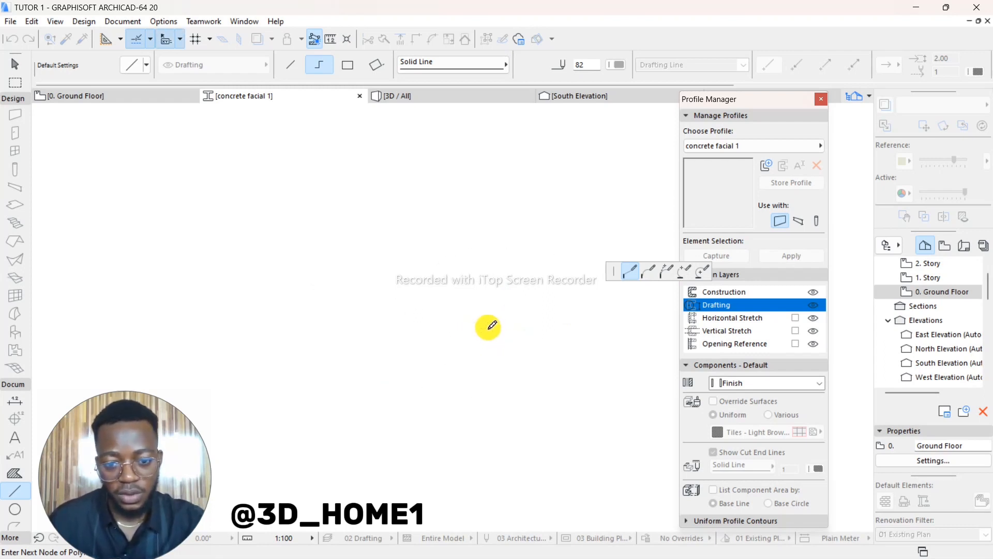
Draw the stepped outline with a 5-unit segment and a diagonal edge to the upper step
left_click(339, 410)
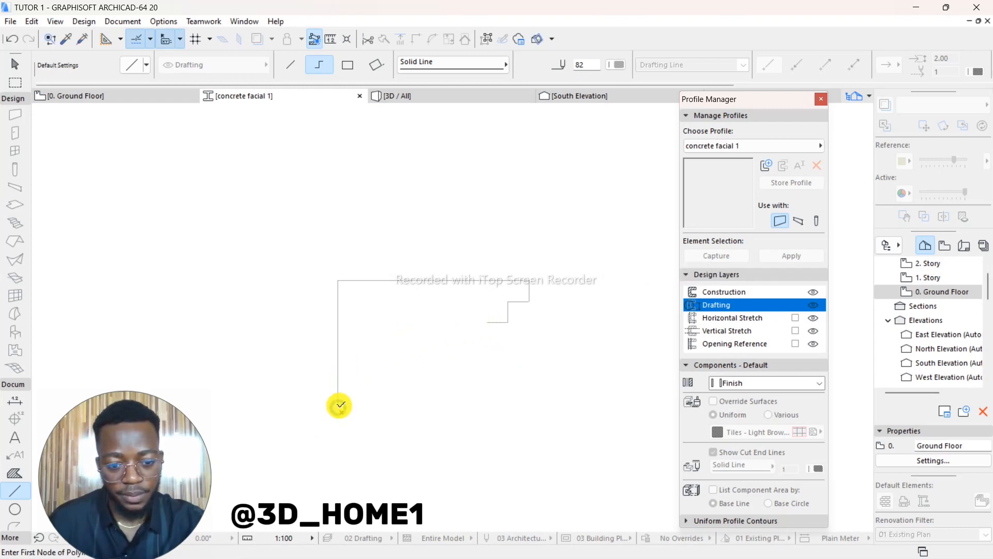
left_click(340, 407)
type("10")
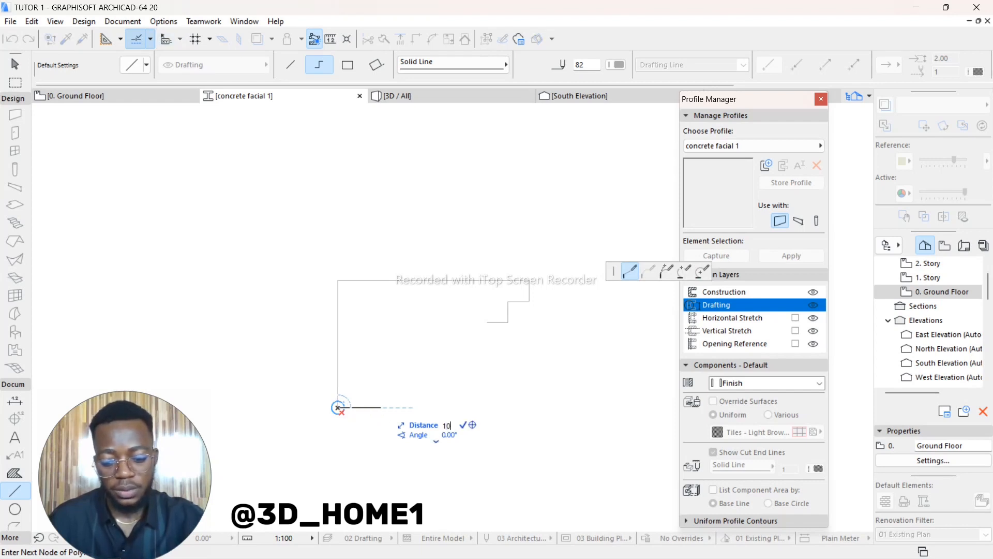
mouse_move(380, 369)
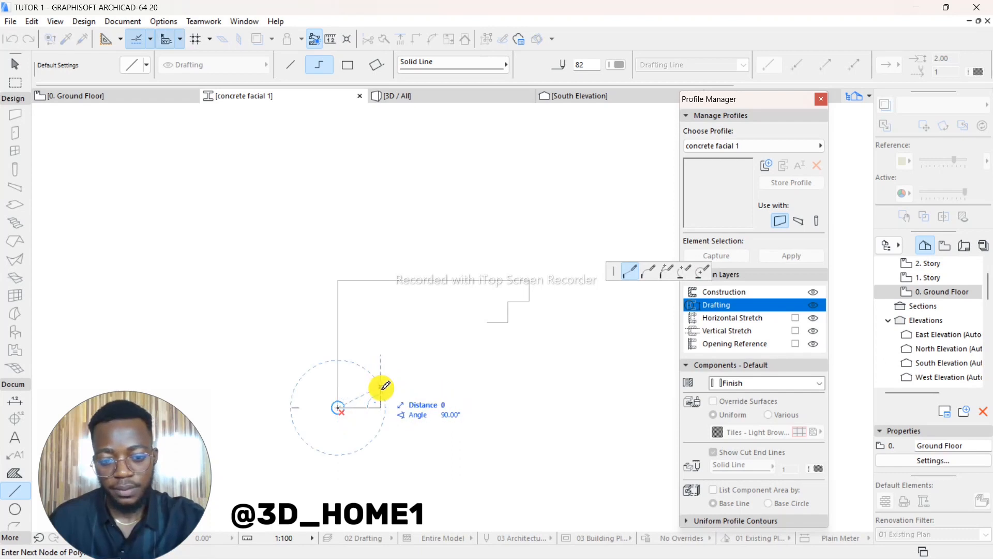
type("5")
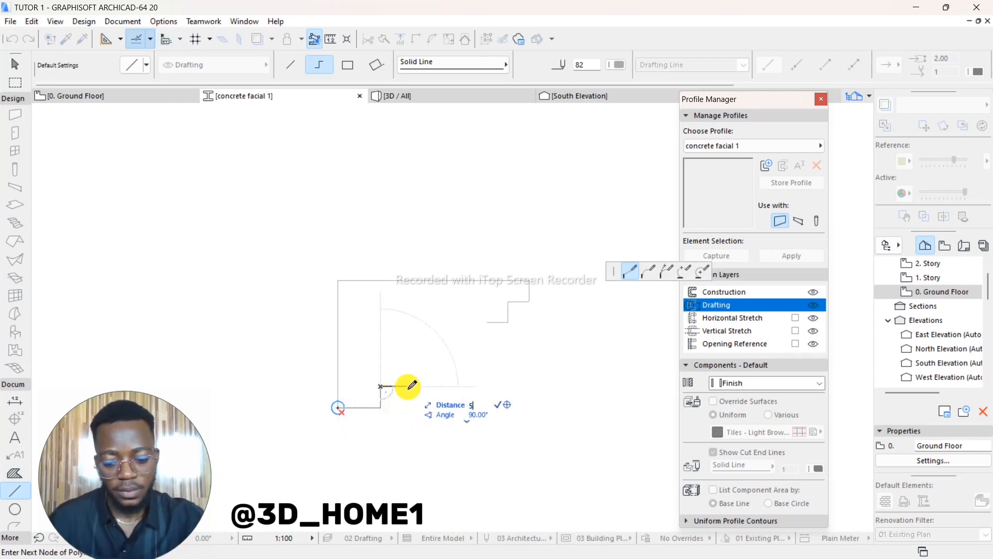
mouse_move(404, 384)
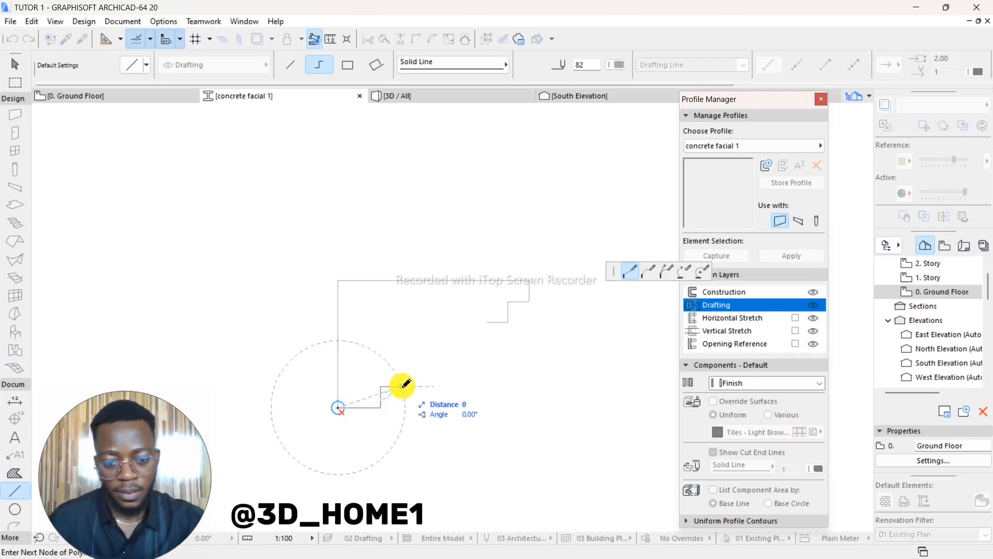
left_click(400, 385)
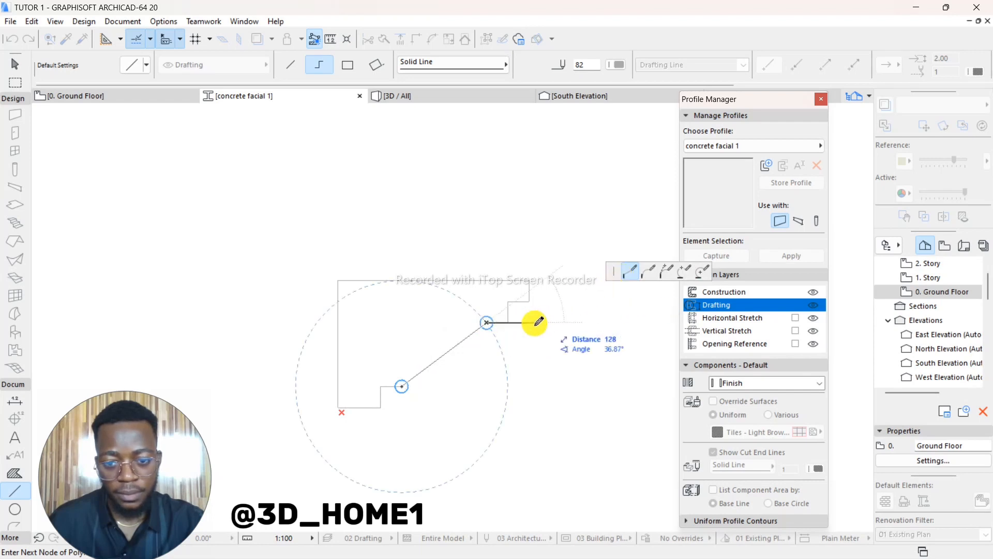
left_click(486, 323)
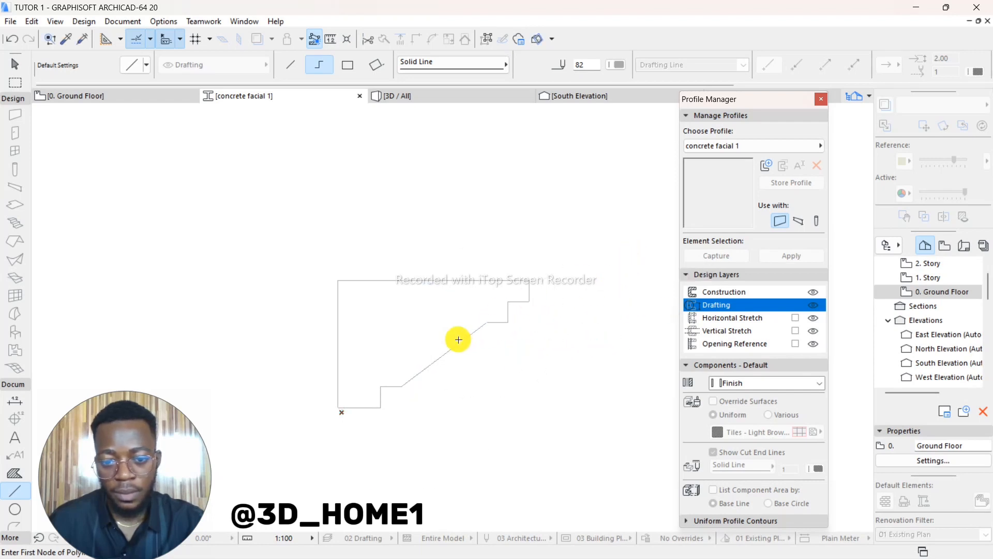
Curve the diagonal edge and fill the outline with a Construction-layer fill
left_click(446, 356)
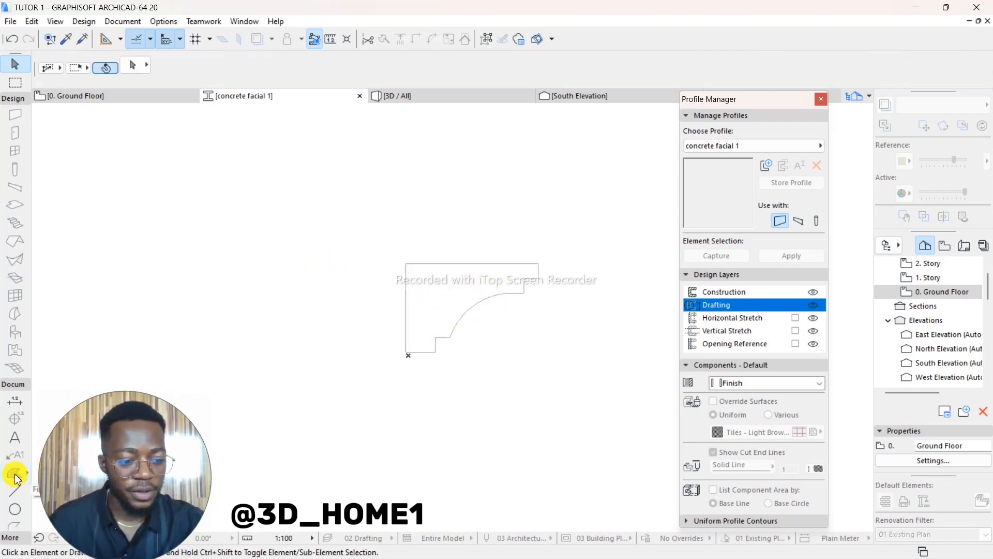
mouse_move(14, 475)
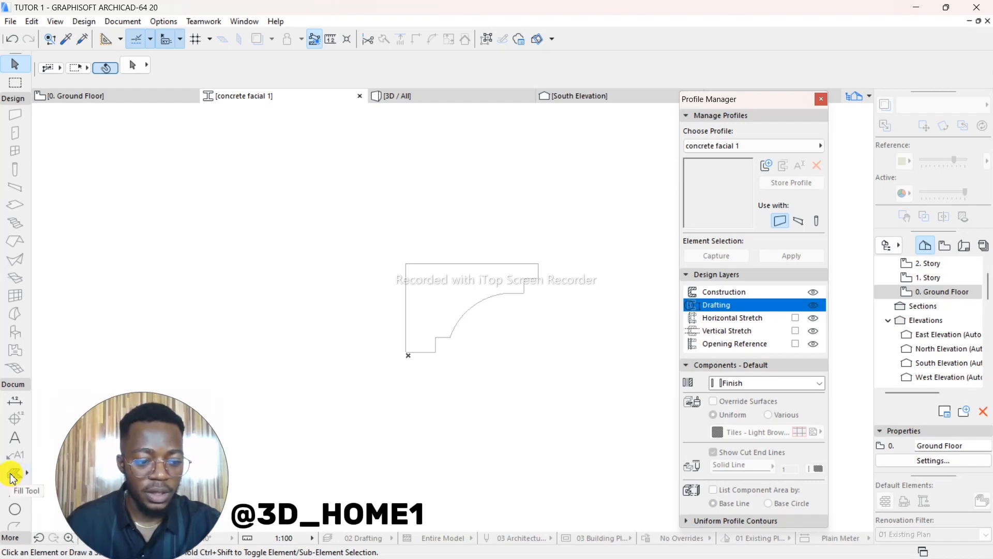
left_click(725, 291)
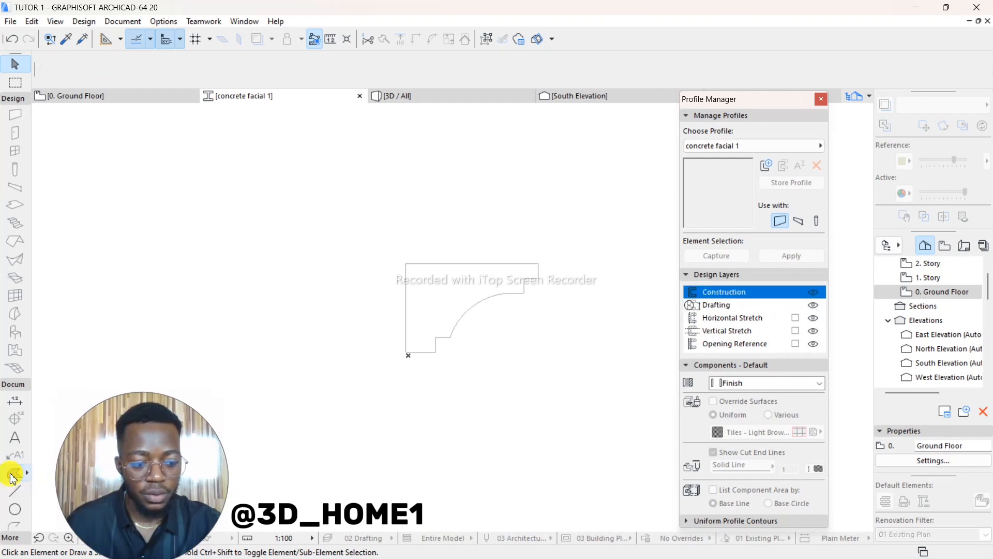
left_click(14, 473)
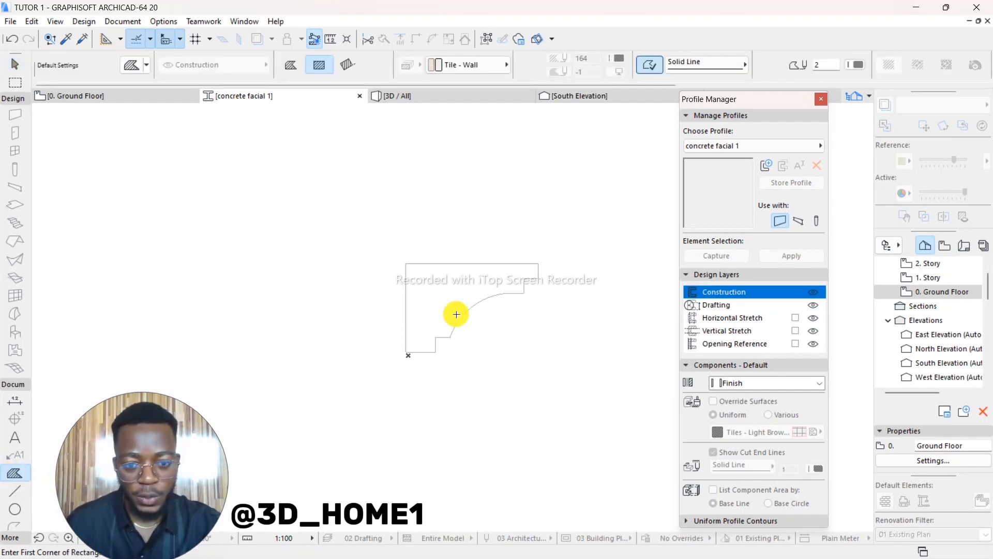
left_click(443, 302)
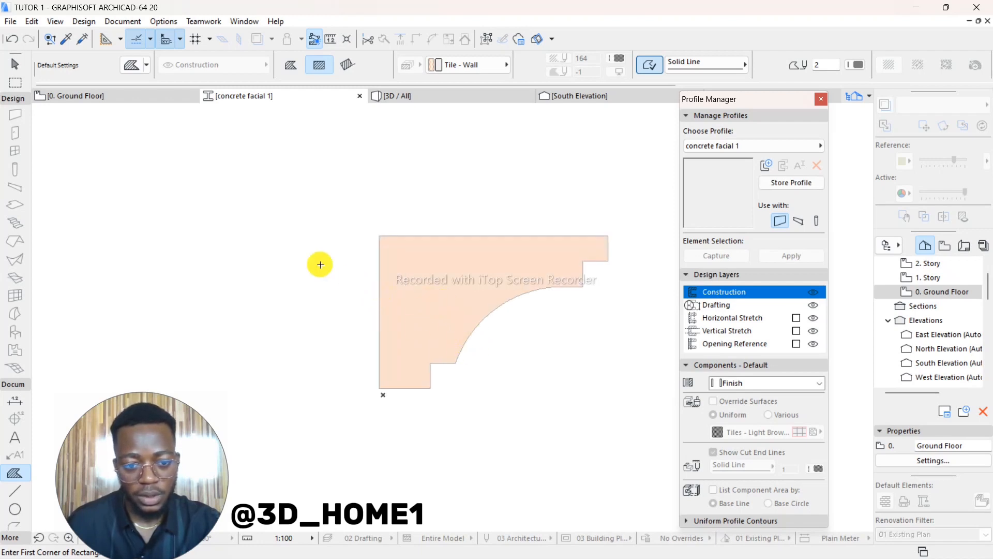
left_click(16, 64)
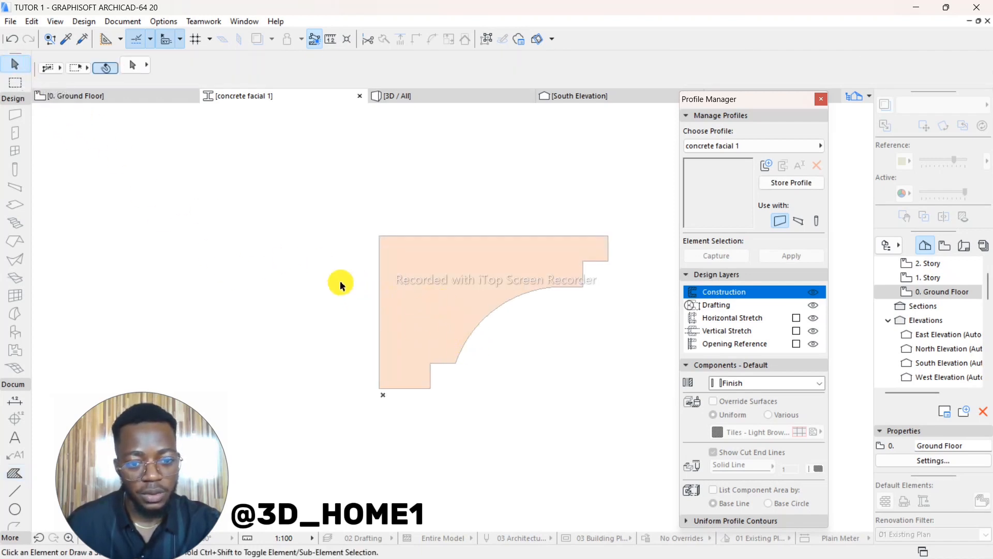
mouse_move(424, 392)
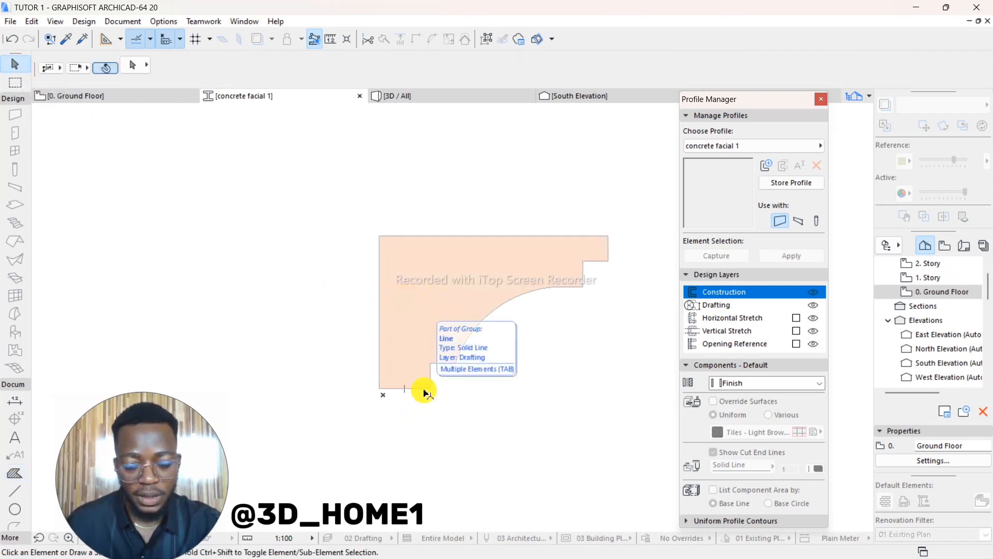
left_click(423, 390)
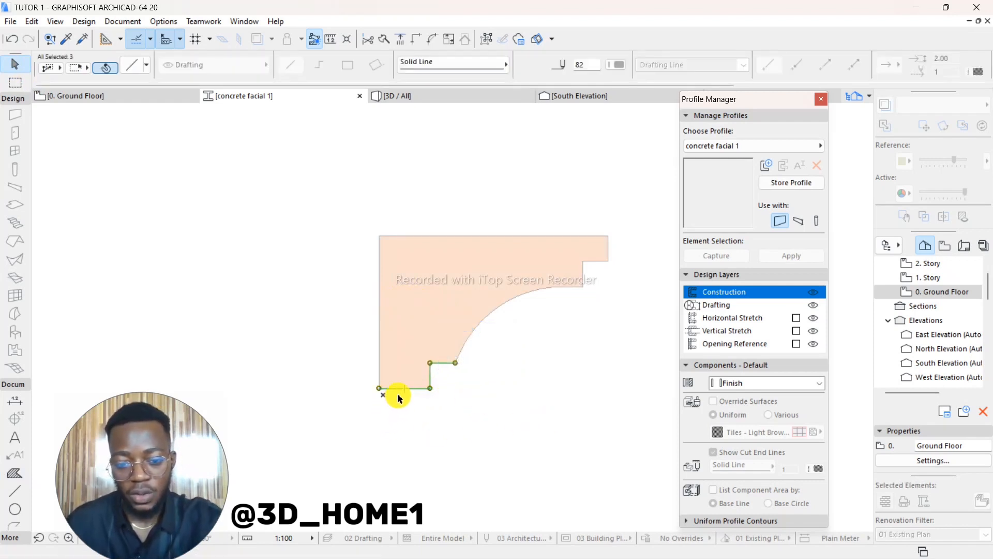
mouse_move(451, 315)
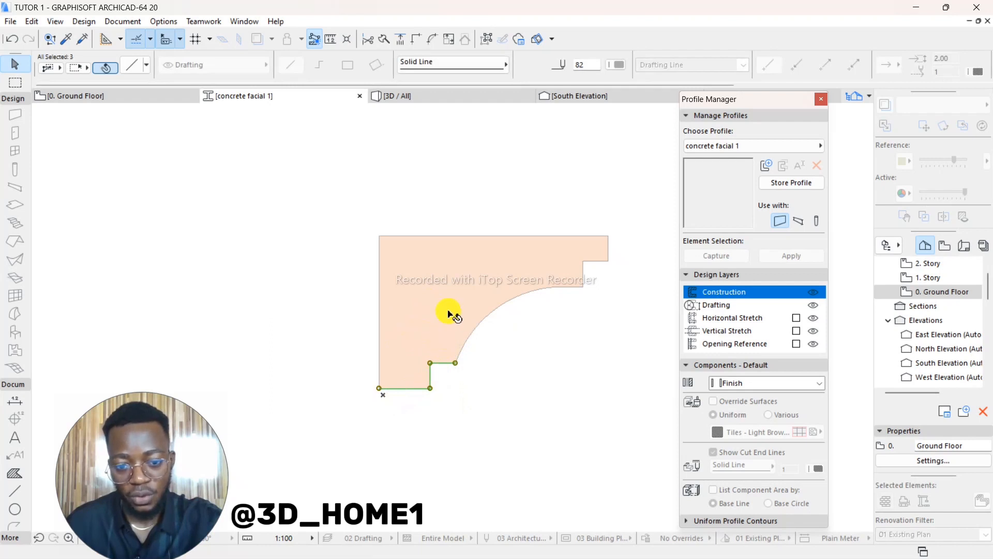
left_click(435, 456)
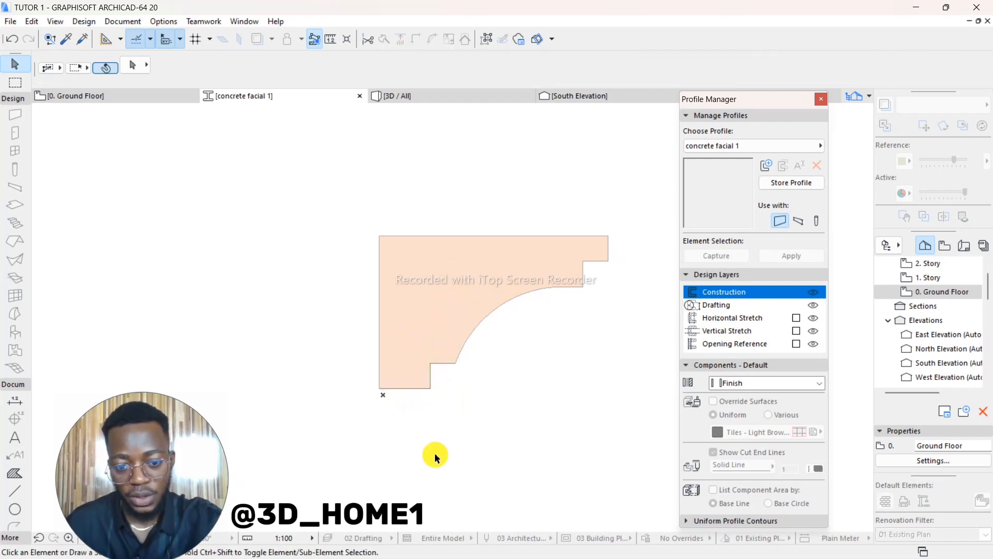
left_click(435, 316)
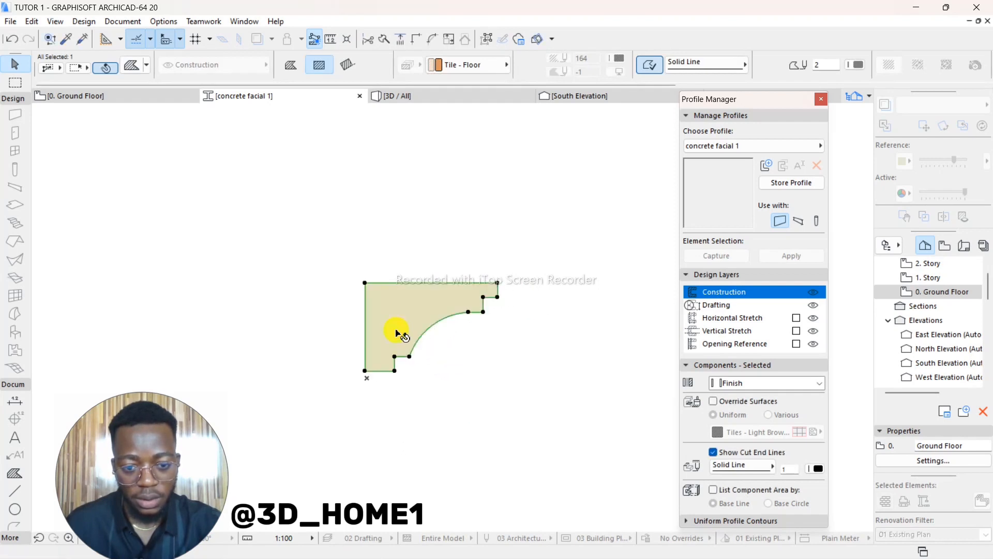
Deselect the fill and switch the profile's Use with option from Wall to Beam
left_click(516, 378)
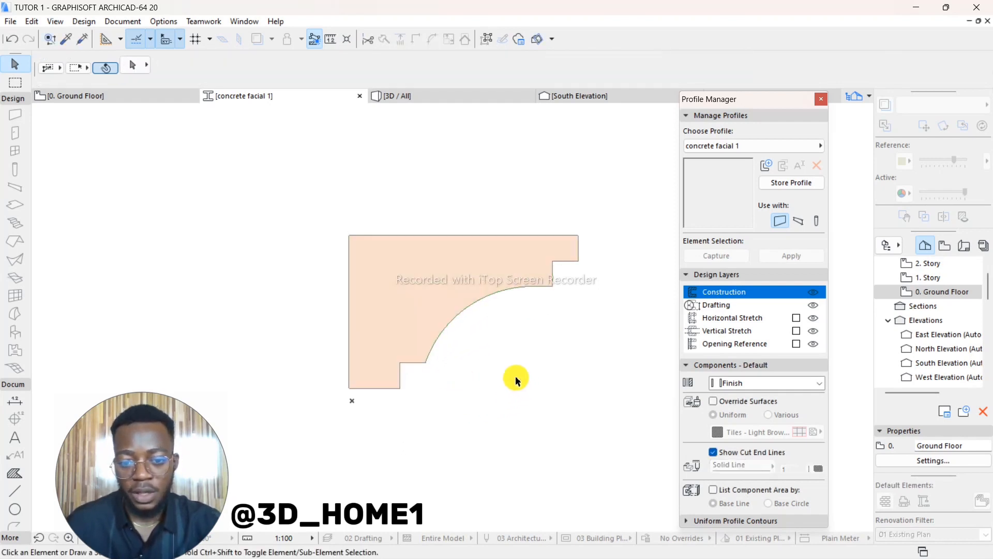
left_click(713, 452)
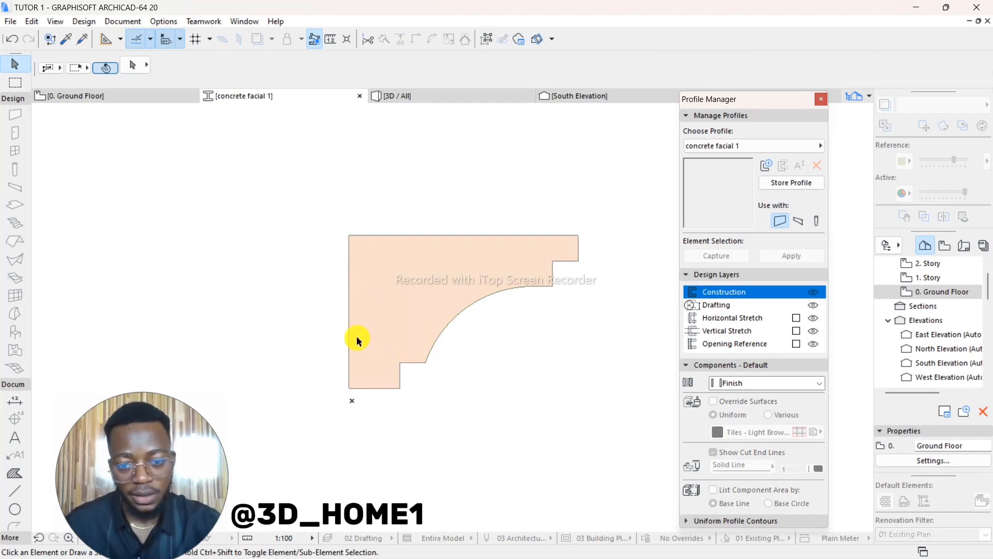
mouse_move(757, 222)
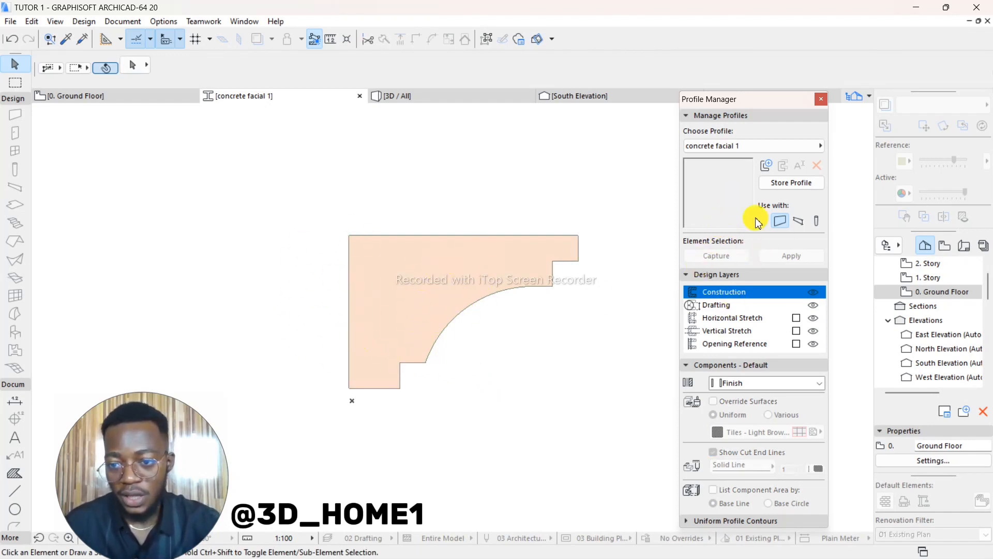
mouse_move(781, 220)
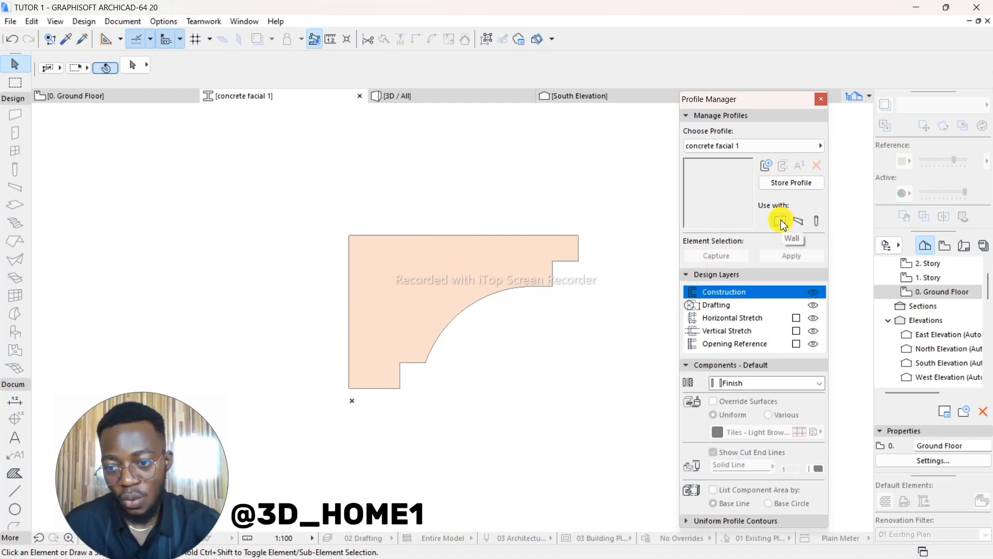
mouse_move(804, 245)
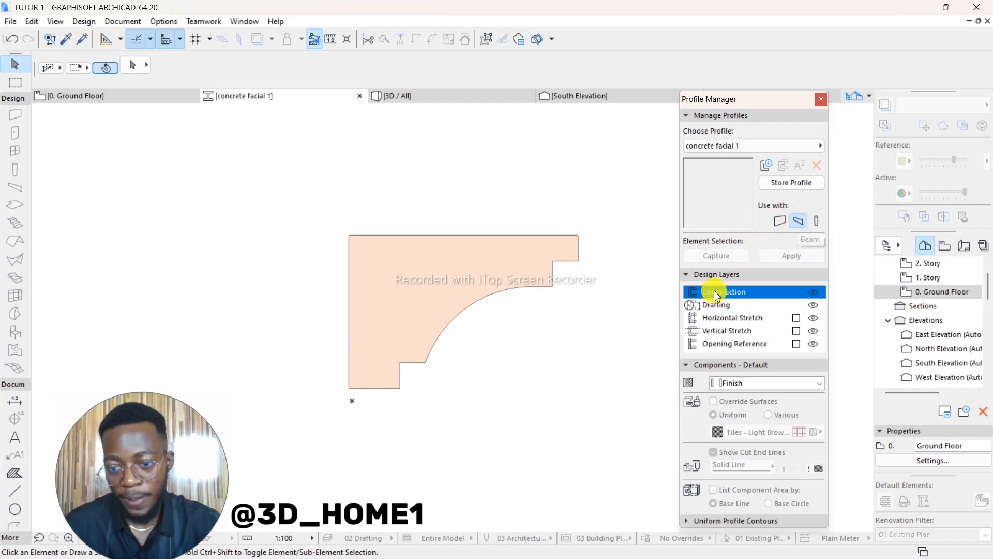
Enable Horizontal and Vertical Stretch and set the component type to Core
left_click(686, 274)
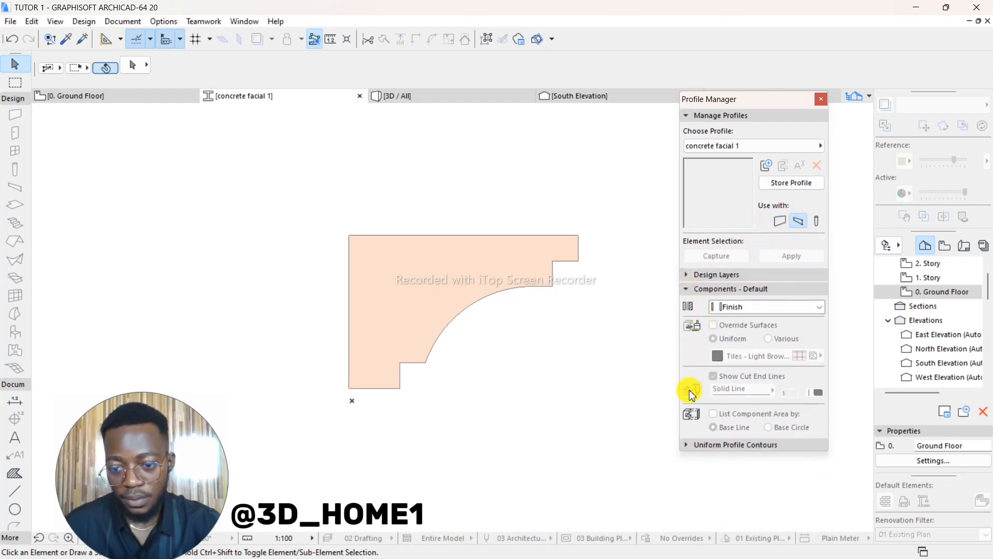
left_click(686, 289)
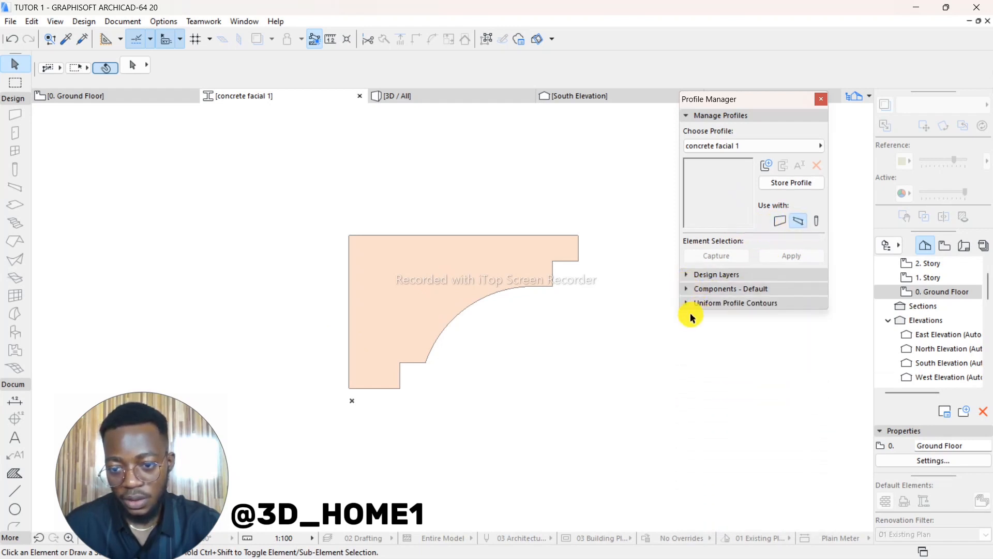
left_click(716, 274)
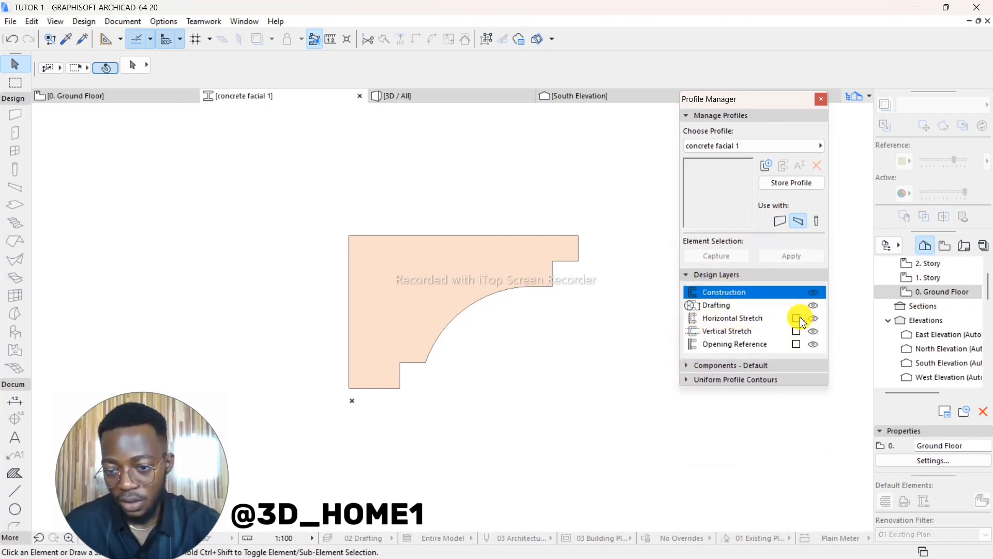
left_click(731, 319)
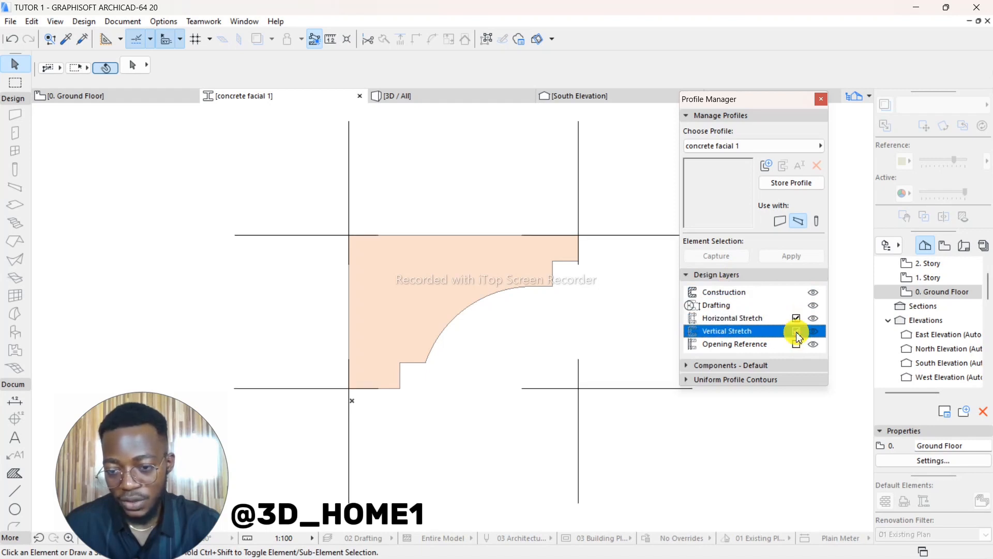
left_click(687, 274)
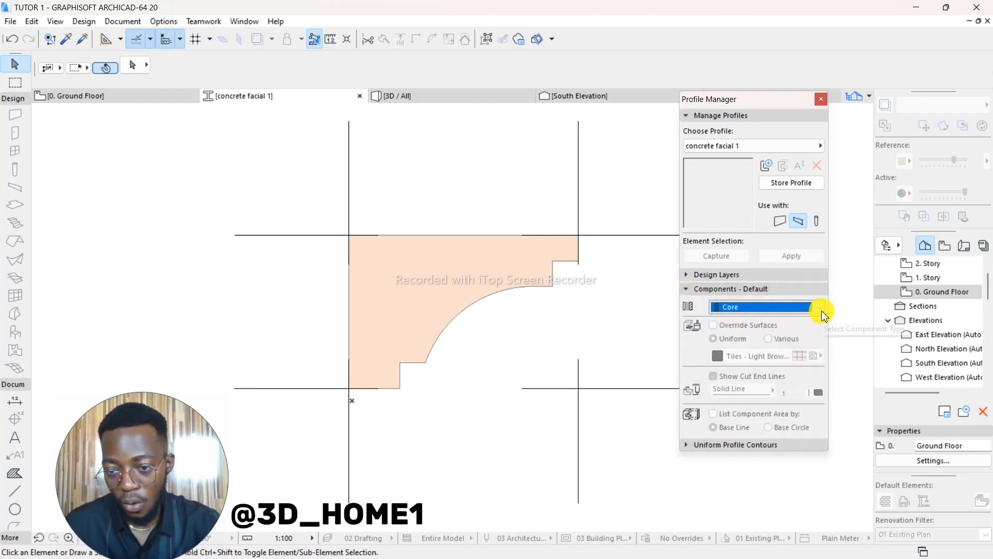
left_click(818, 307)
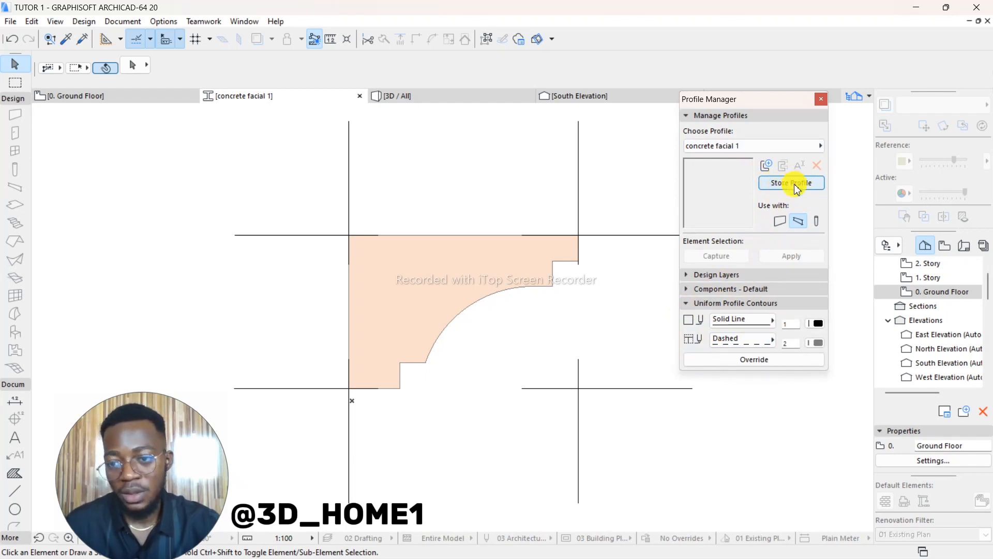
Store the concrete facial 1 profile and select the Beam tool on the plan
left_click(791, 183)
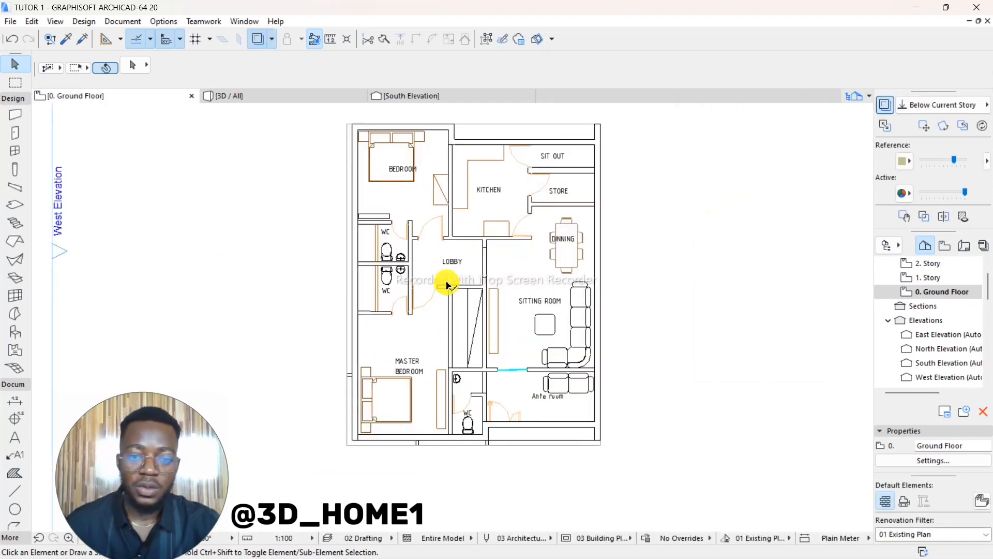
scroll("down", 3)
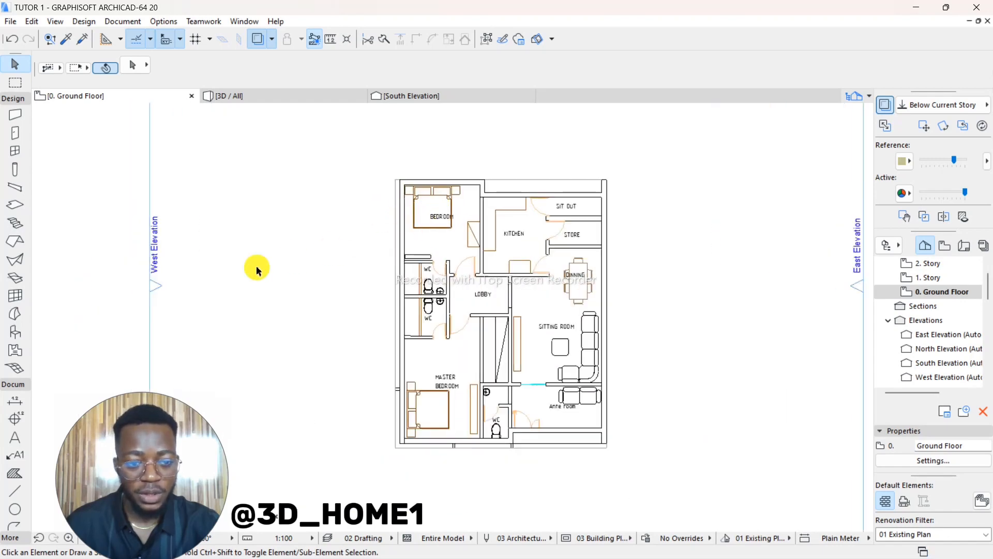
mouse_move(431, 175)
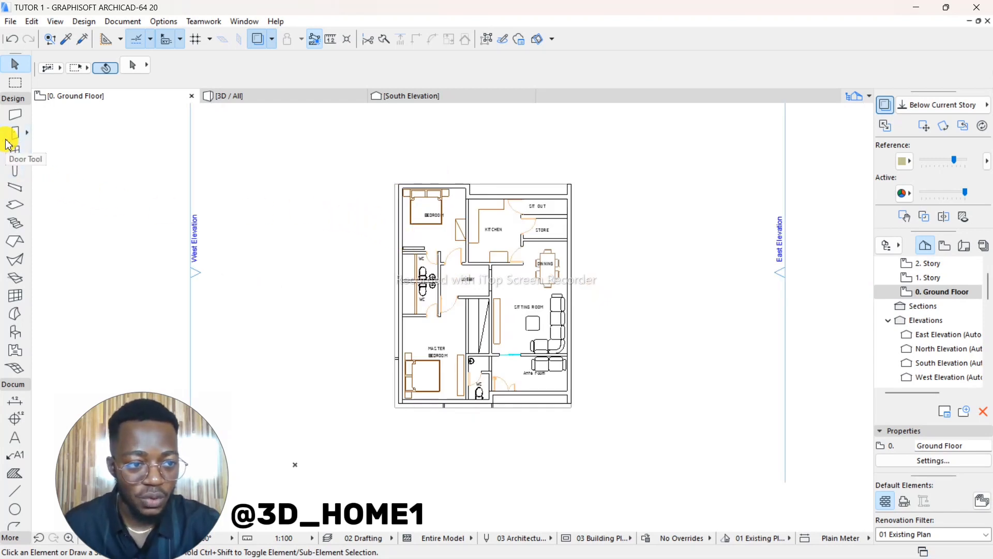
mouse_move(16, 190)
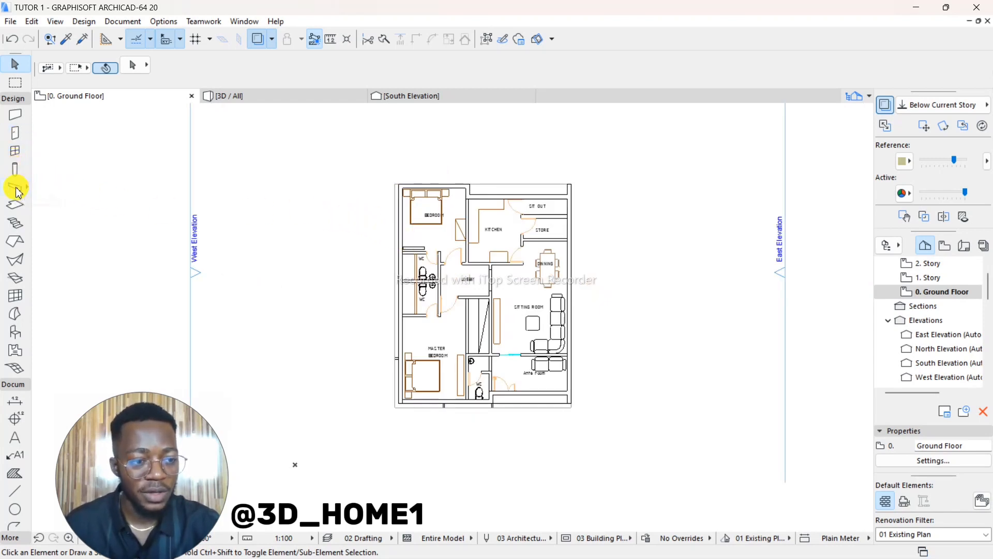
left_click(15, 190)
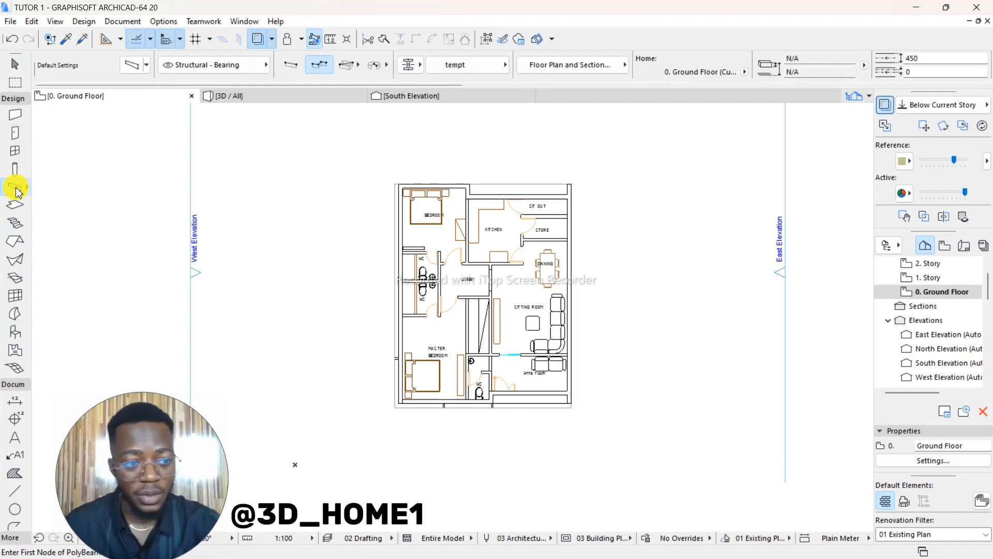
Set beam defaults to Complex Profile 'concrete facial 1' and apply them
left_click(131, 64)
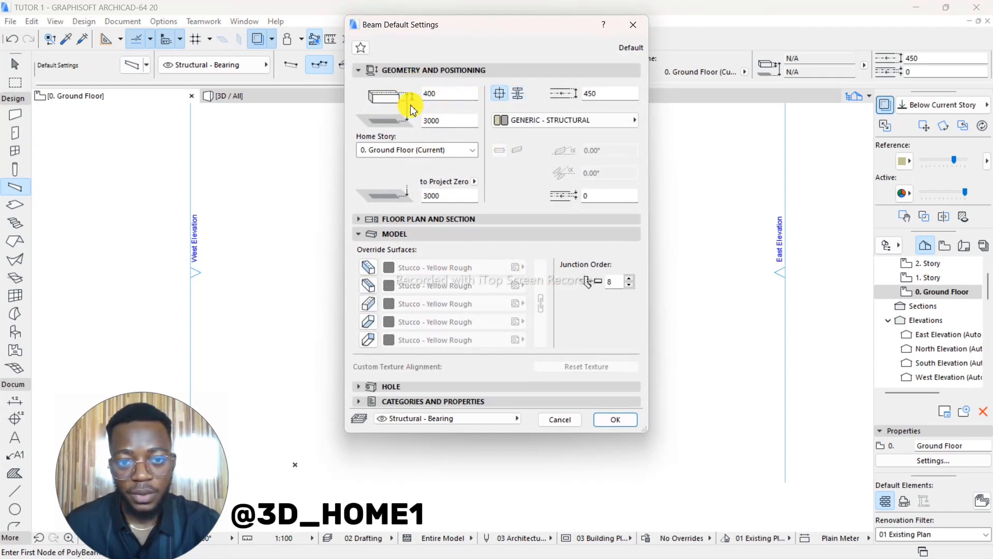
mouse_move(519, 93)
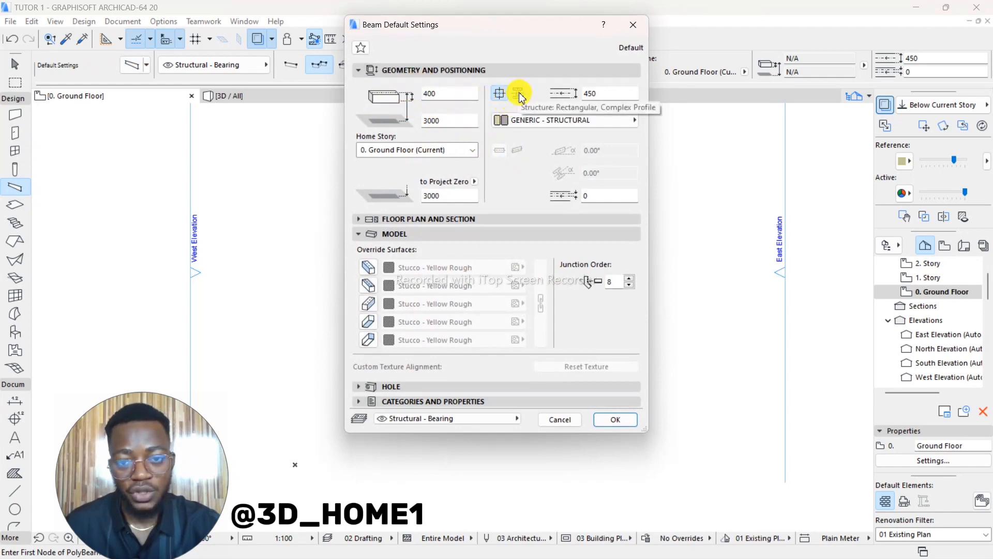
left_click(519, 93)
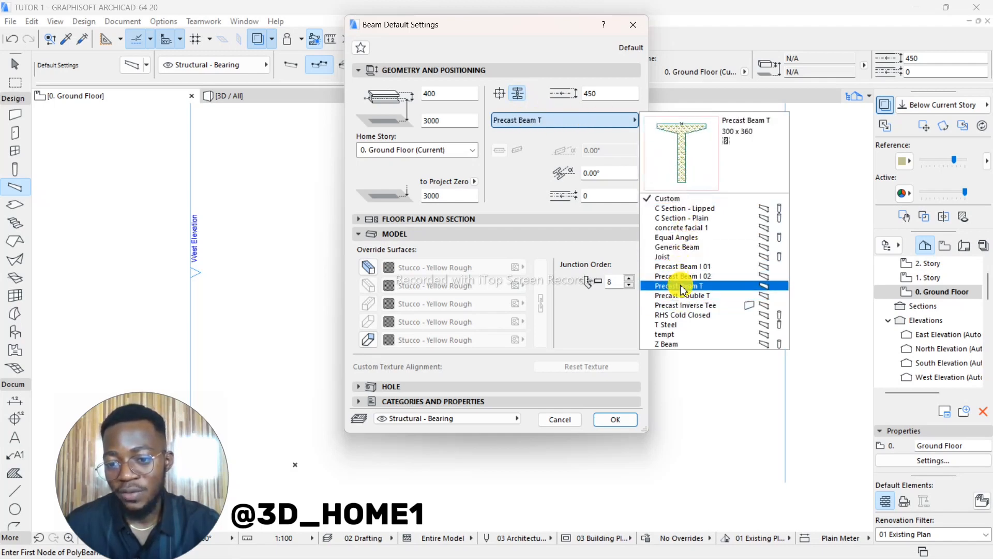
left_click(683, 217)
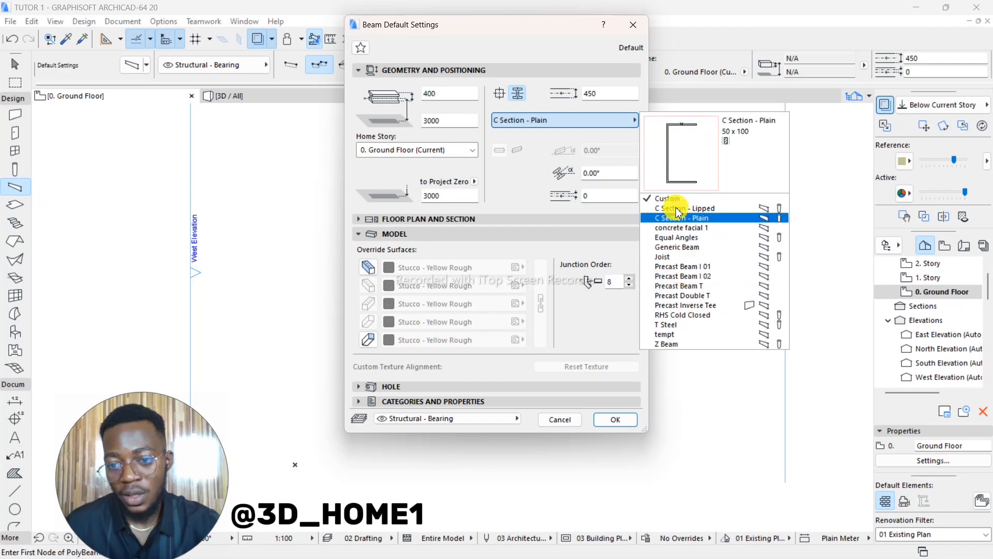
left_click(683, 227)
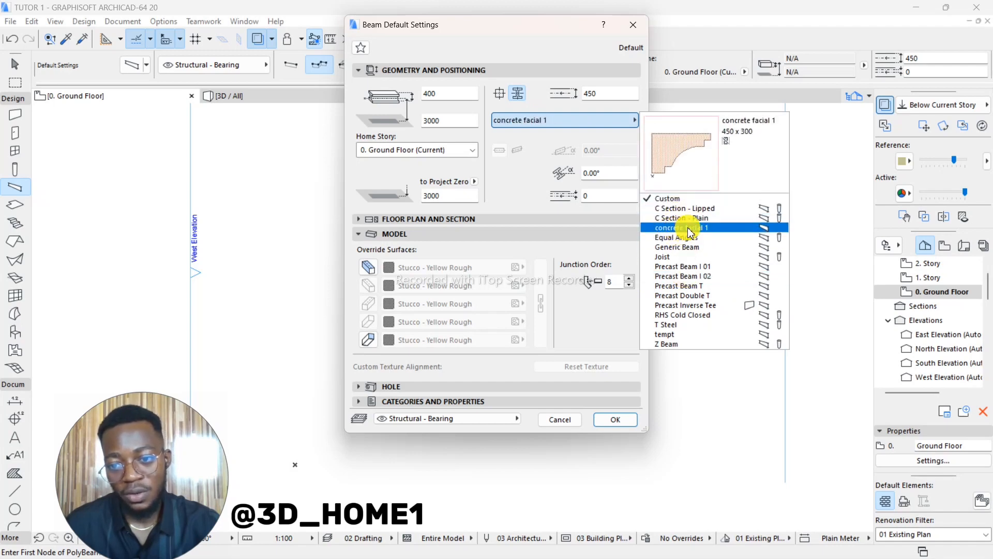
left_click(678, 226)
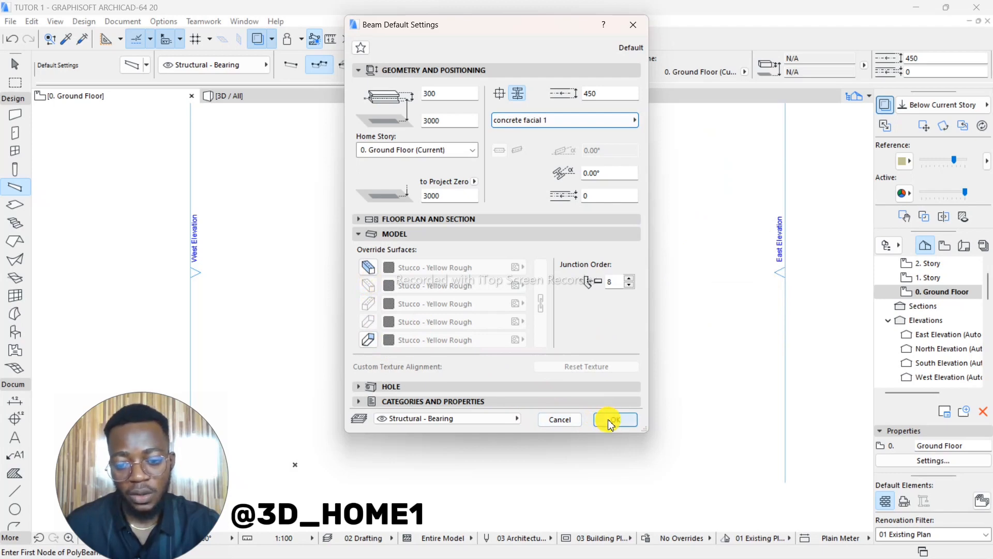
left_click(612, 419)
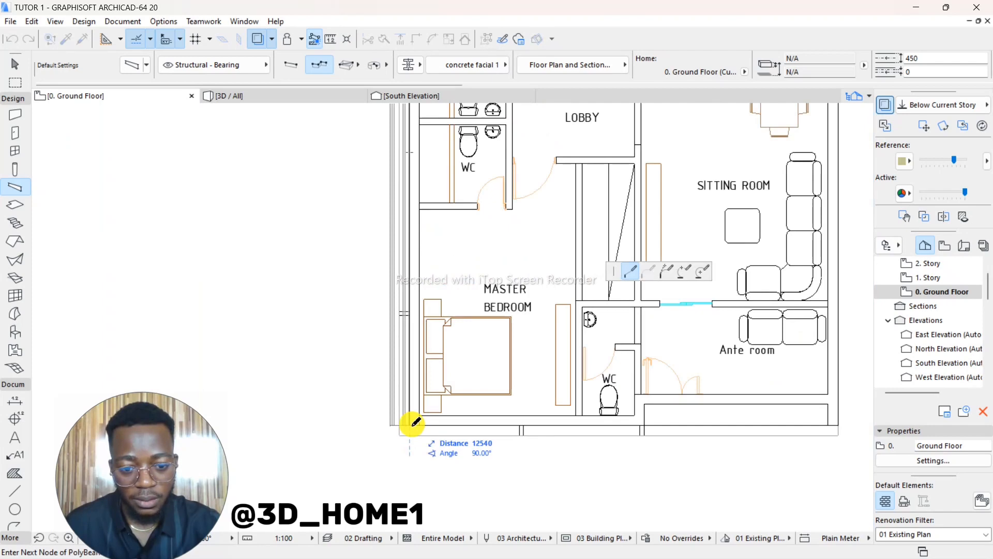
Place a concrete facial 1 beam node at the plan's bottom-right corner
scroll("down", 3)
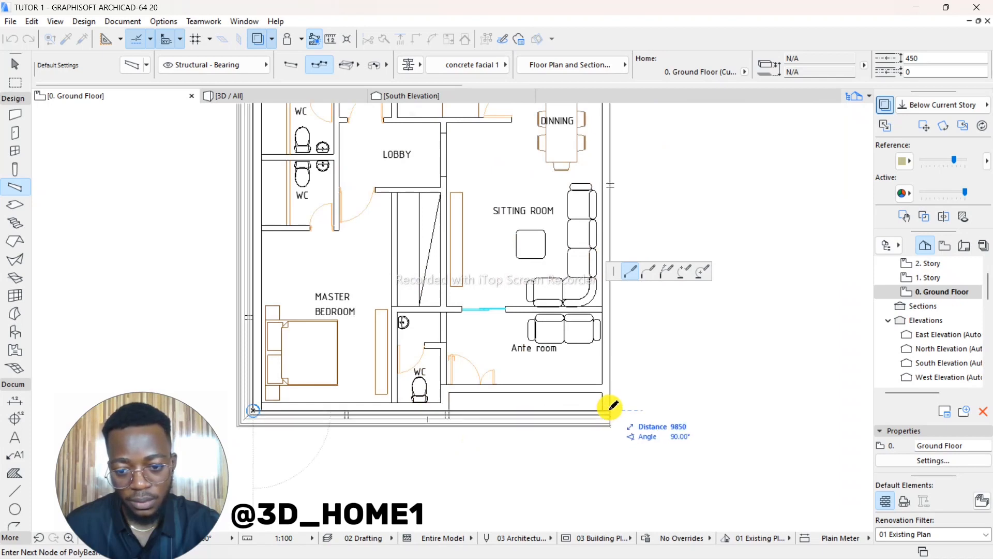
left_click(608, 410)
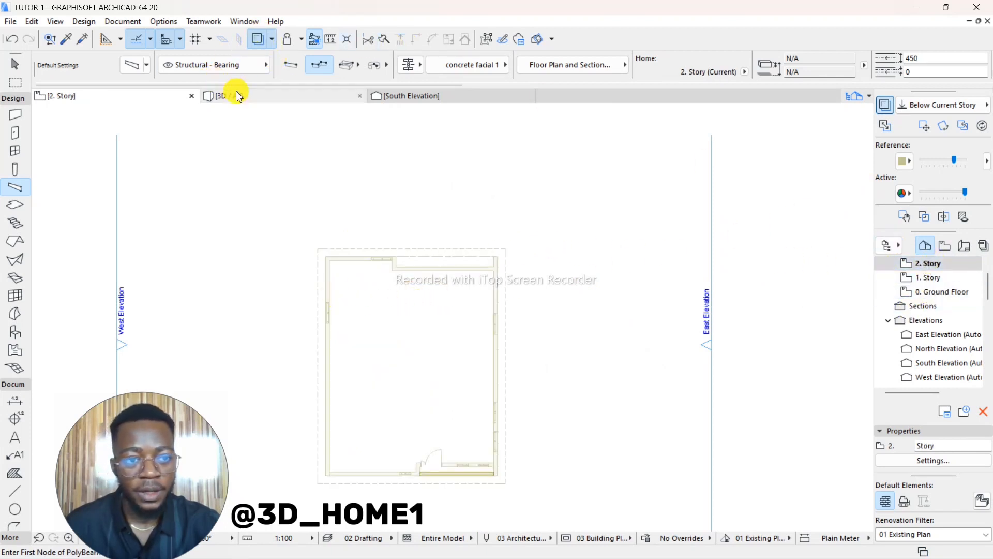
Show the house in 3D, select the four cornice beams, and pick a cornice corner
left_click(223, 96)
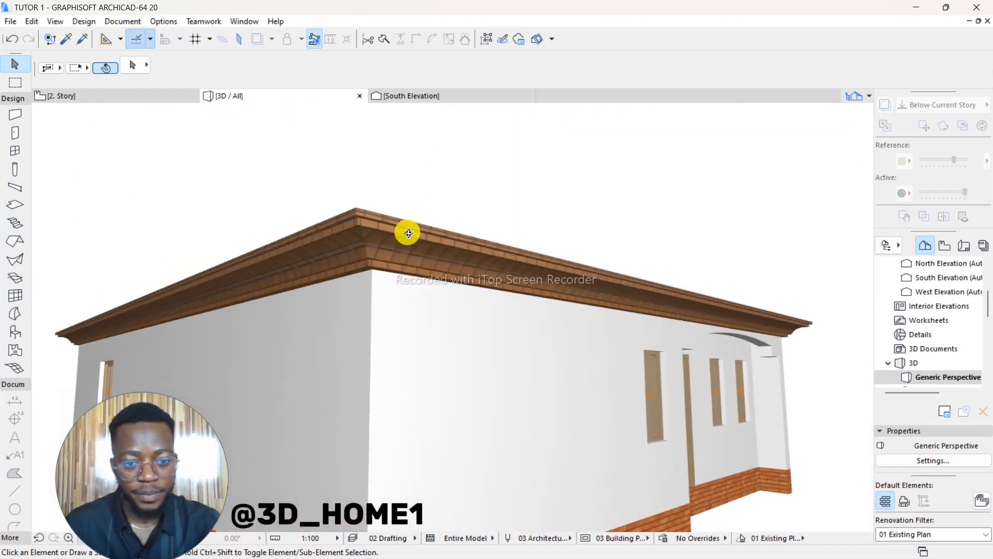
left_click(407, 232)
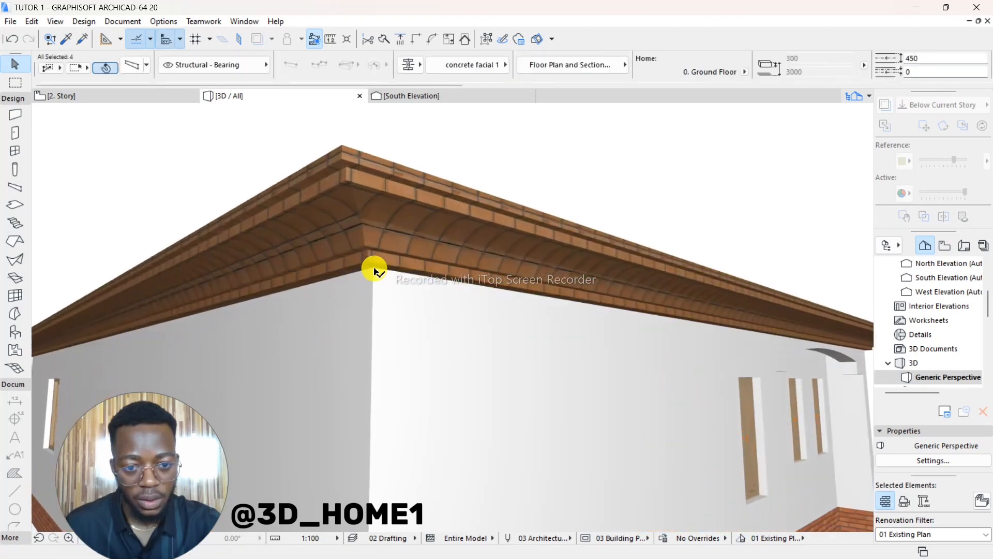
left_click(373, 273)
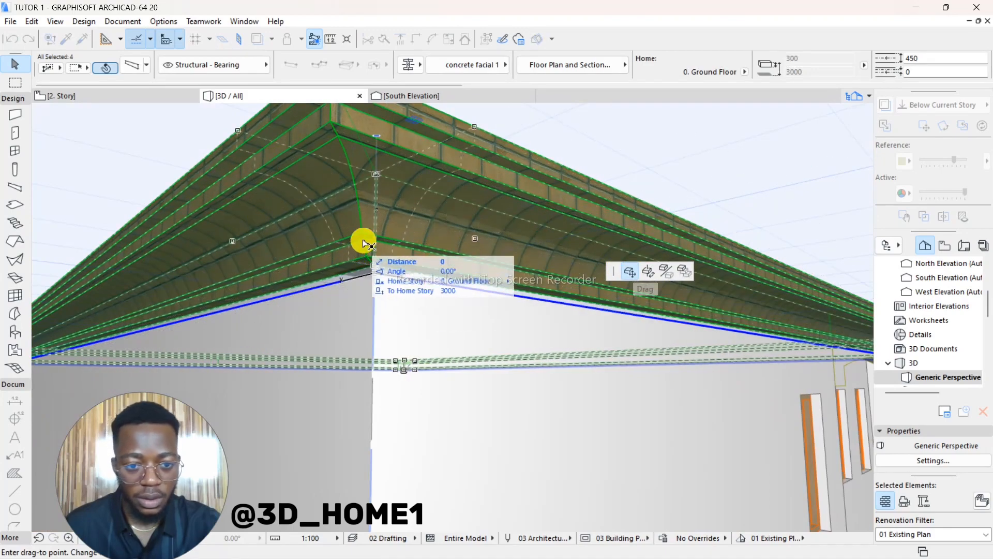
Raise the four cornice beams from elevation 3000 to 3244, capping the wall tops
left_click_drag(364, 242, 375, 223)
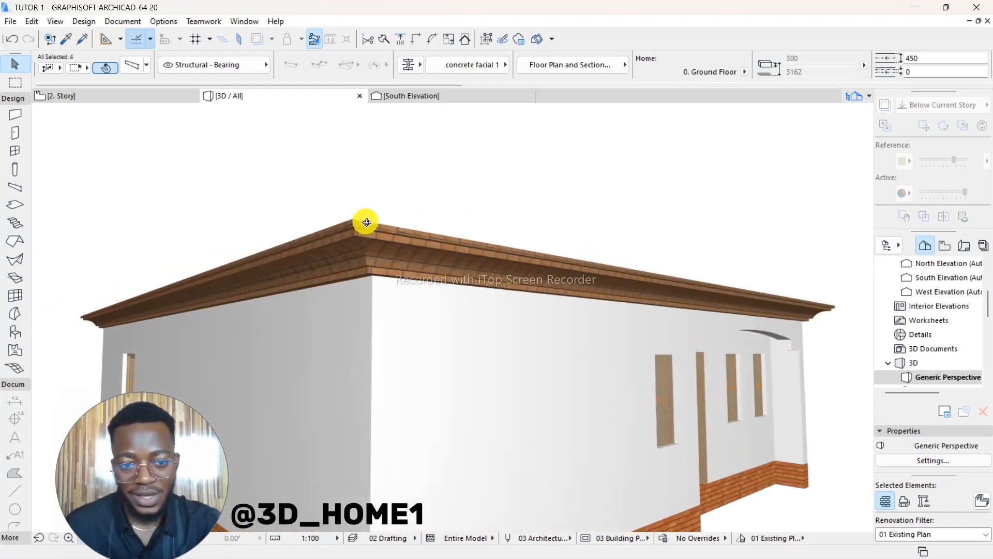
left_click(365, 222)
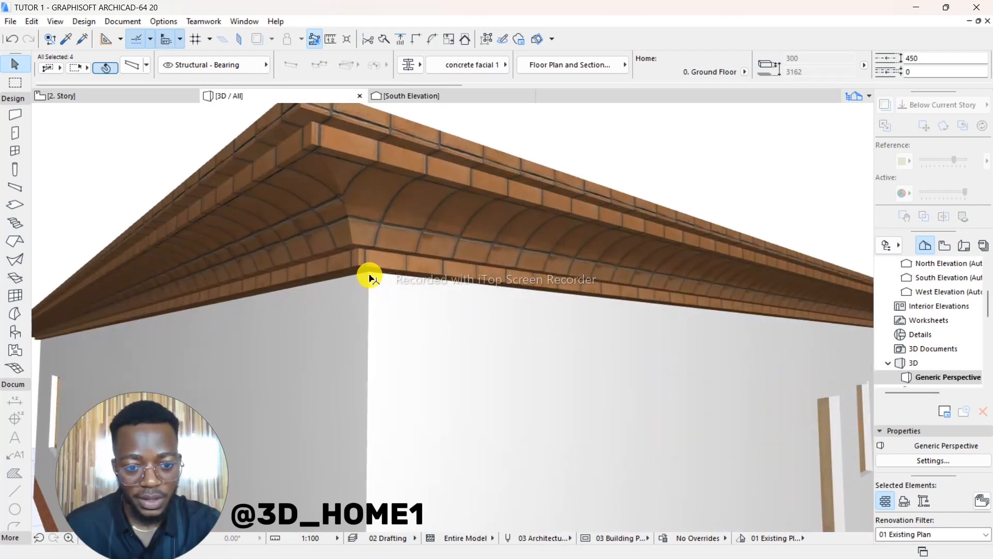
left_click(370, 279)
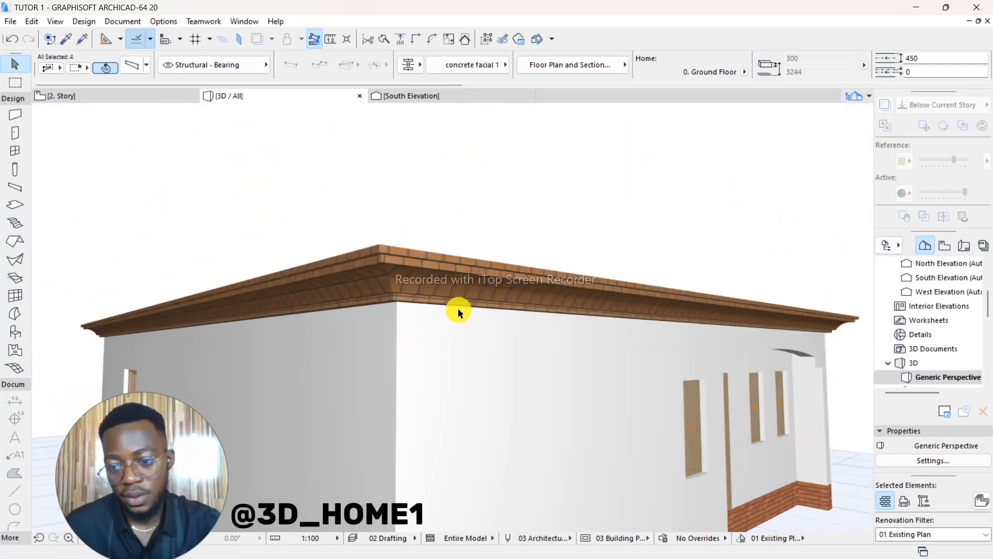
left_click(460, 313)
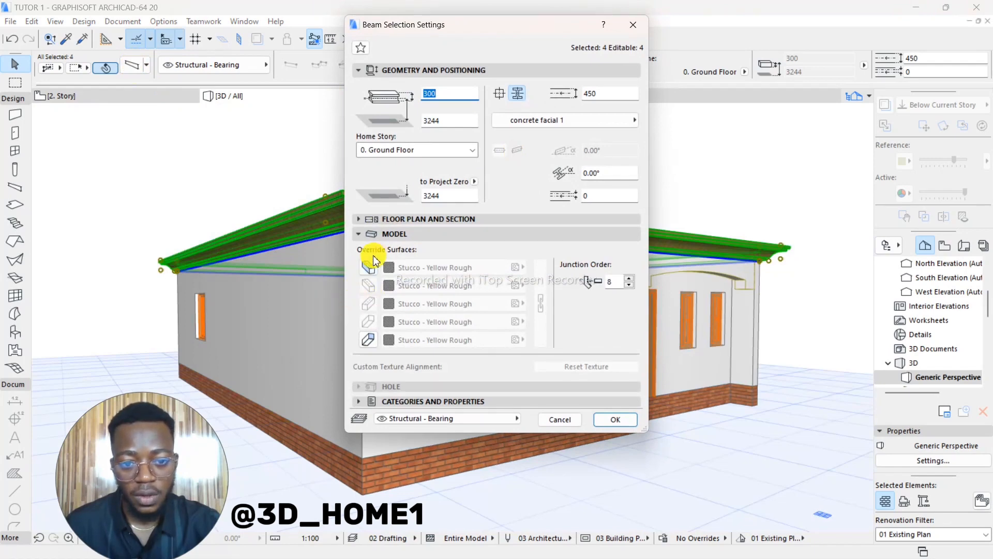
Override the cornice beam surfaces with Paint - Glossy White and confirm
left_click(366, 266)
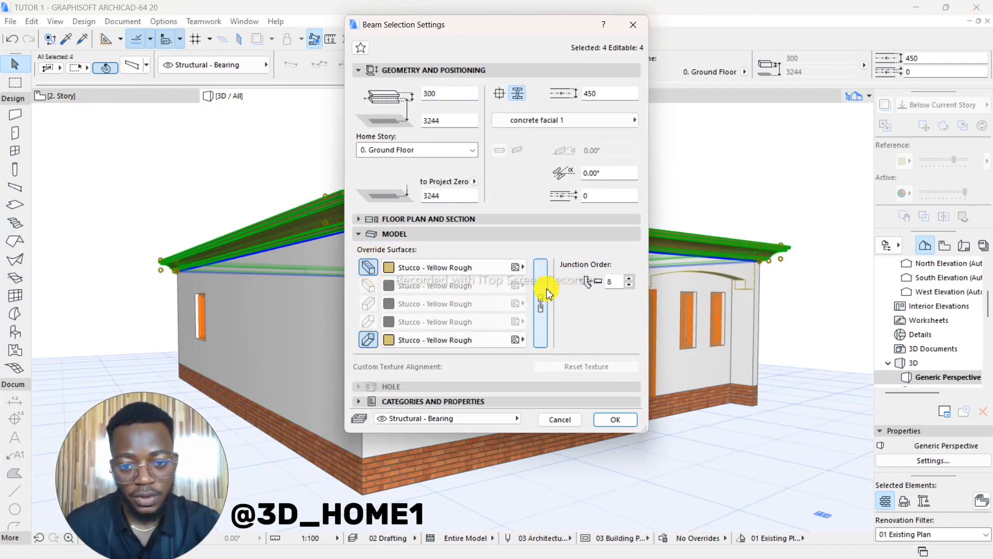
left_click(389, 267)
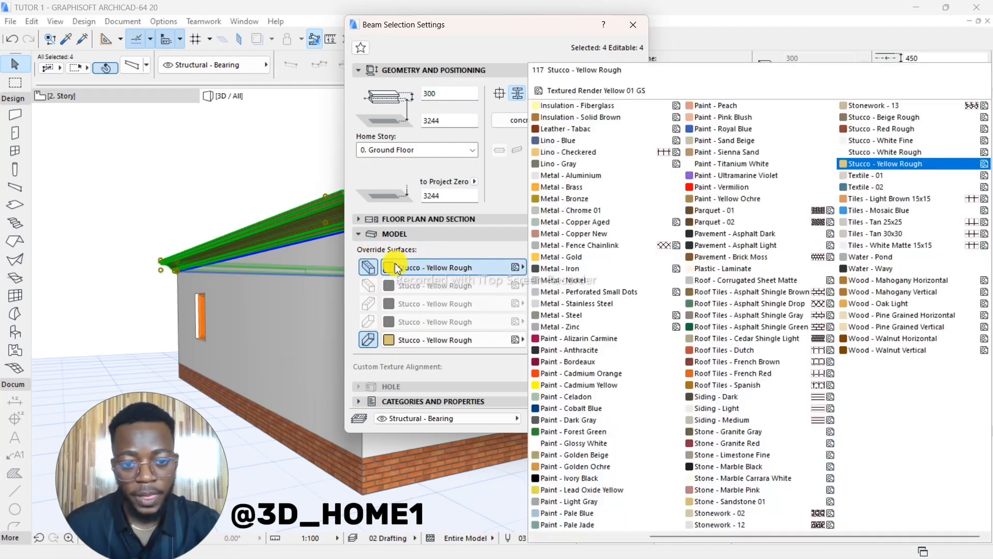
left_click(578, 442)
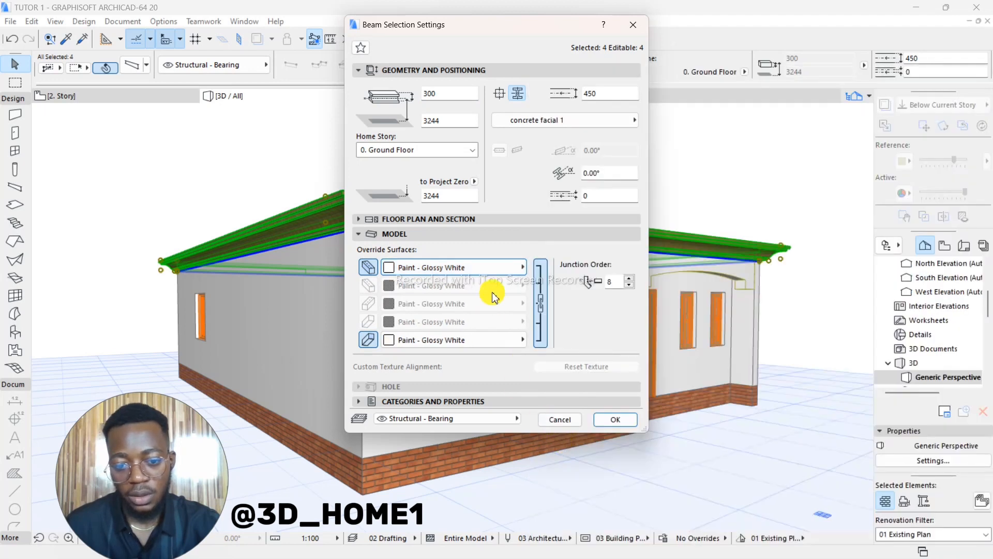
left_click(614, 419)
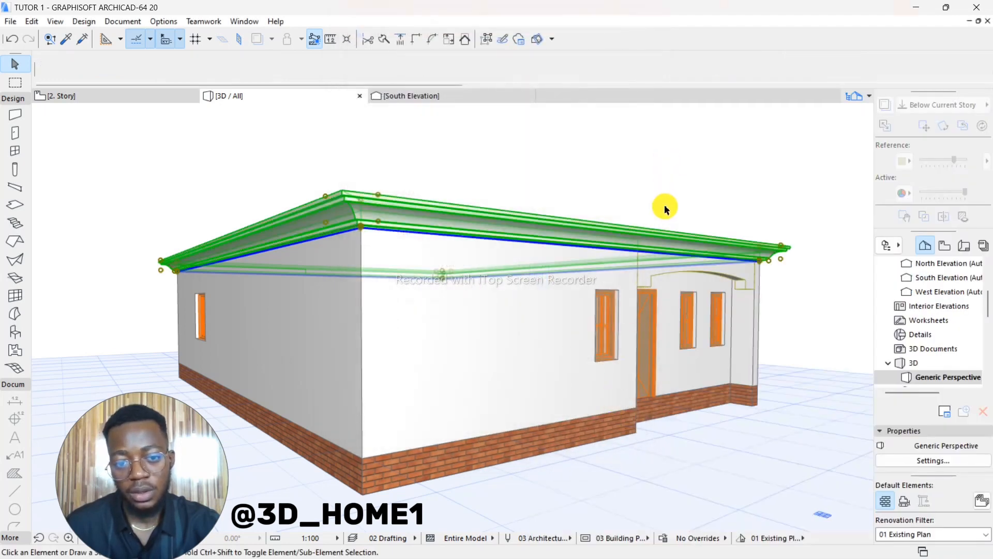